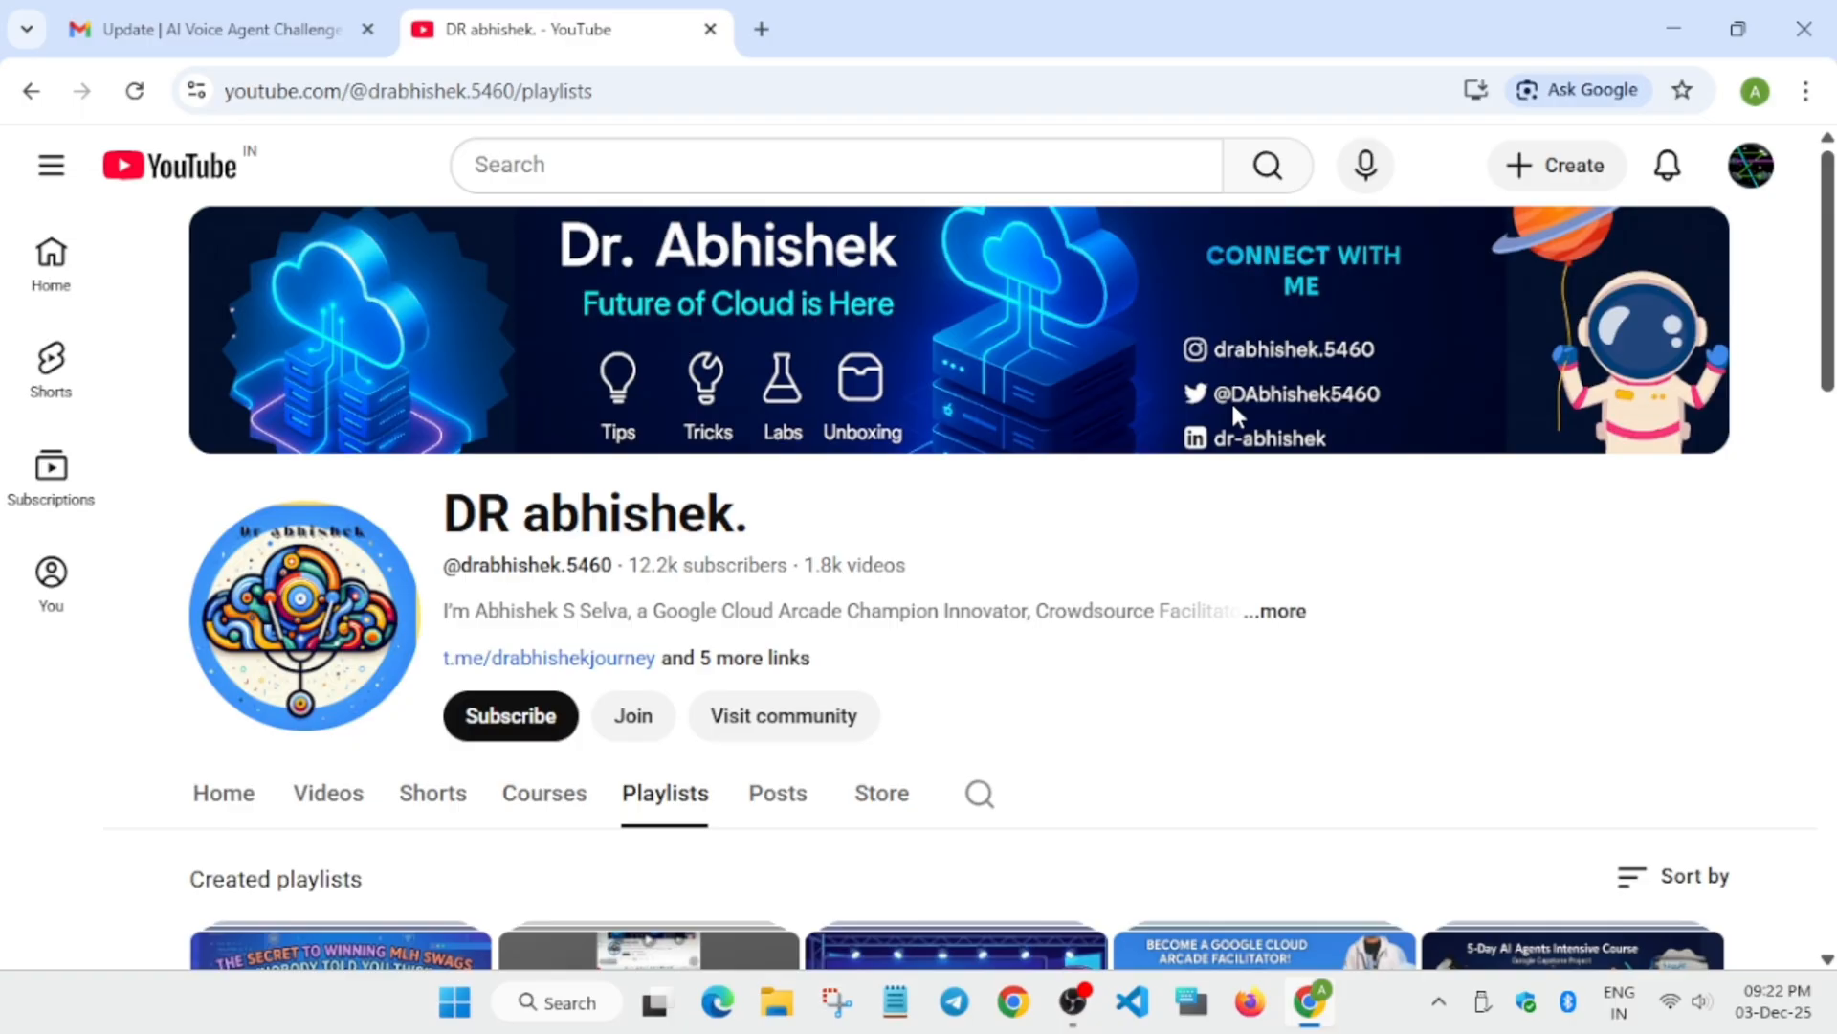
pyautogui.moveTo(1114, 526)
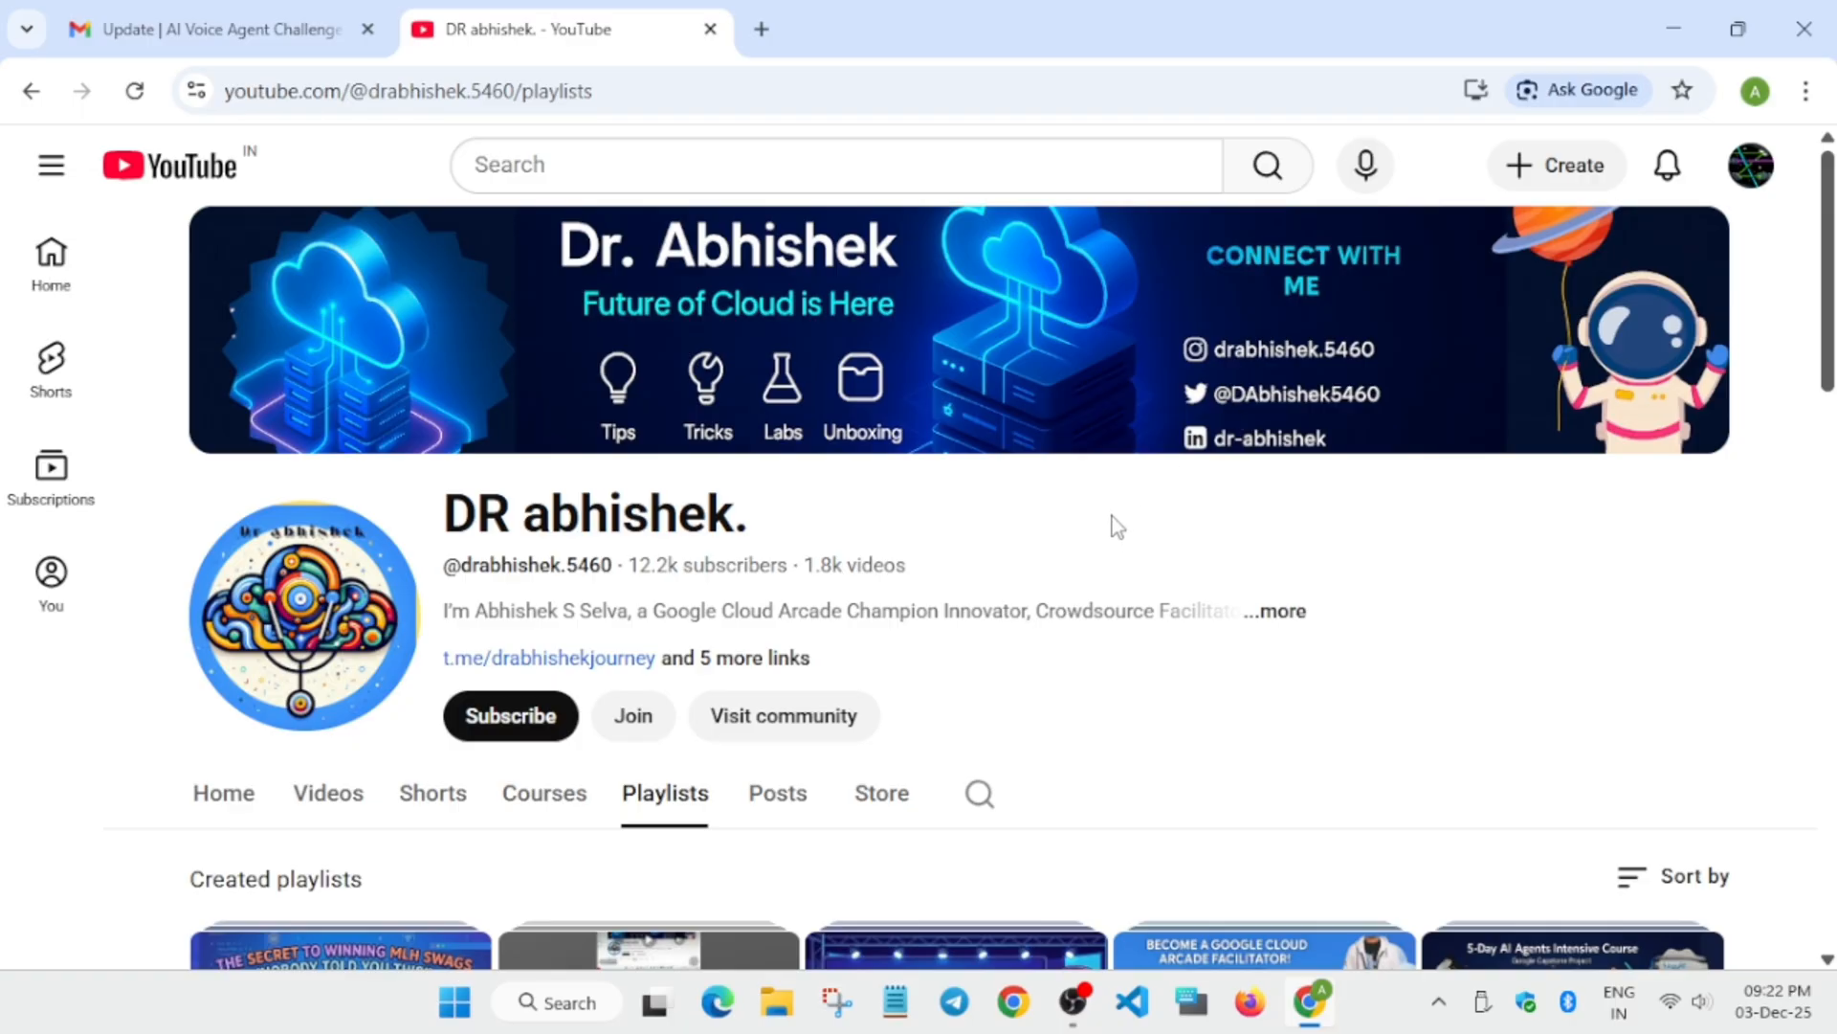
pyautogui.moveTo(1116, 519)
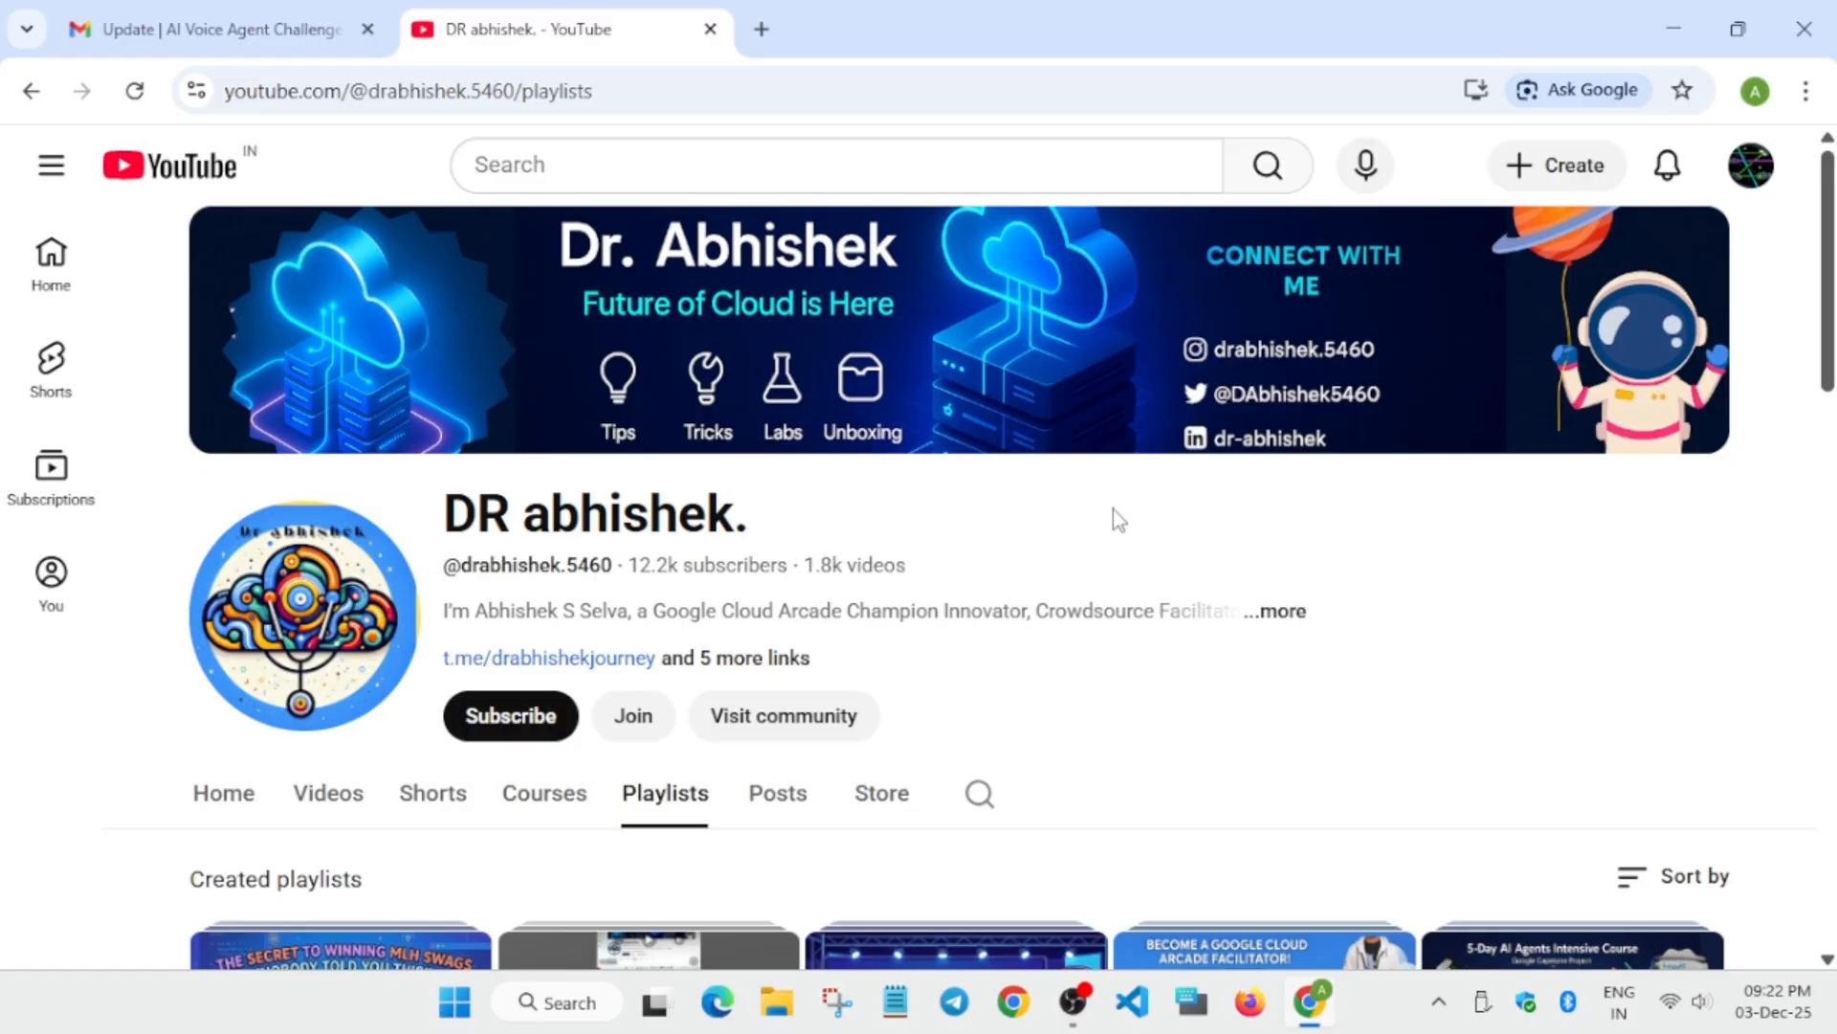
pyautogui.moveTo(1117, 515)
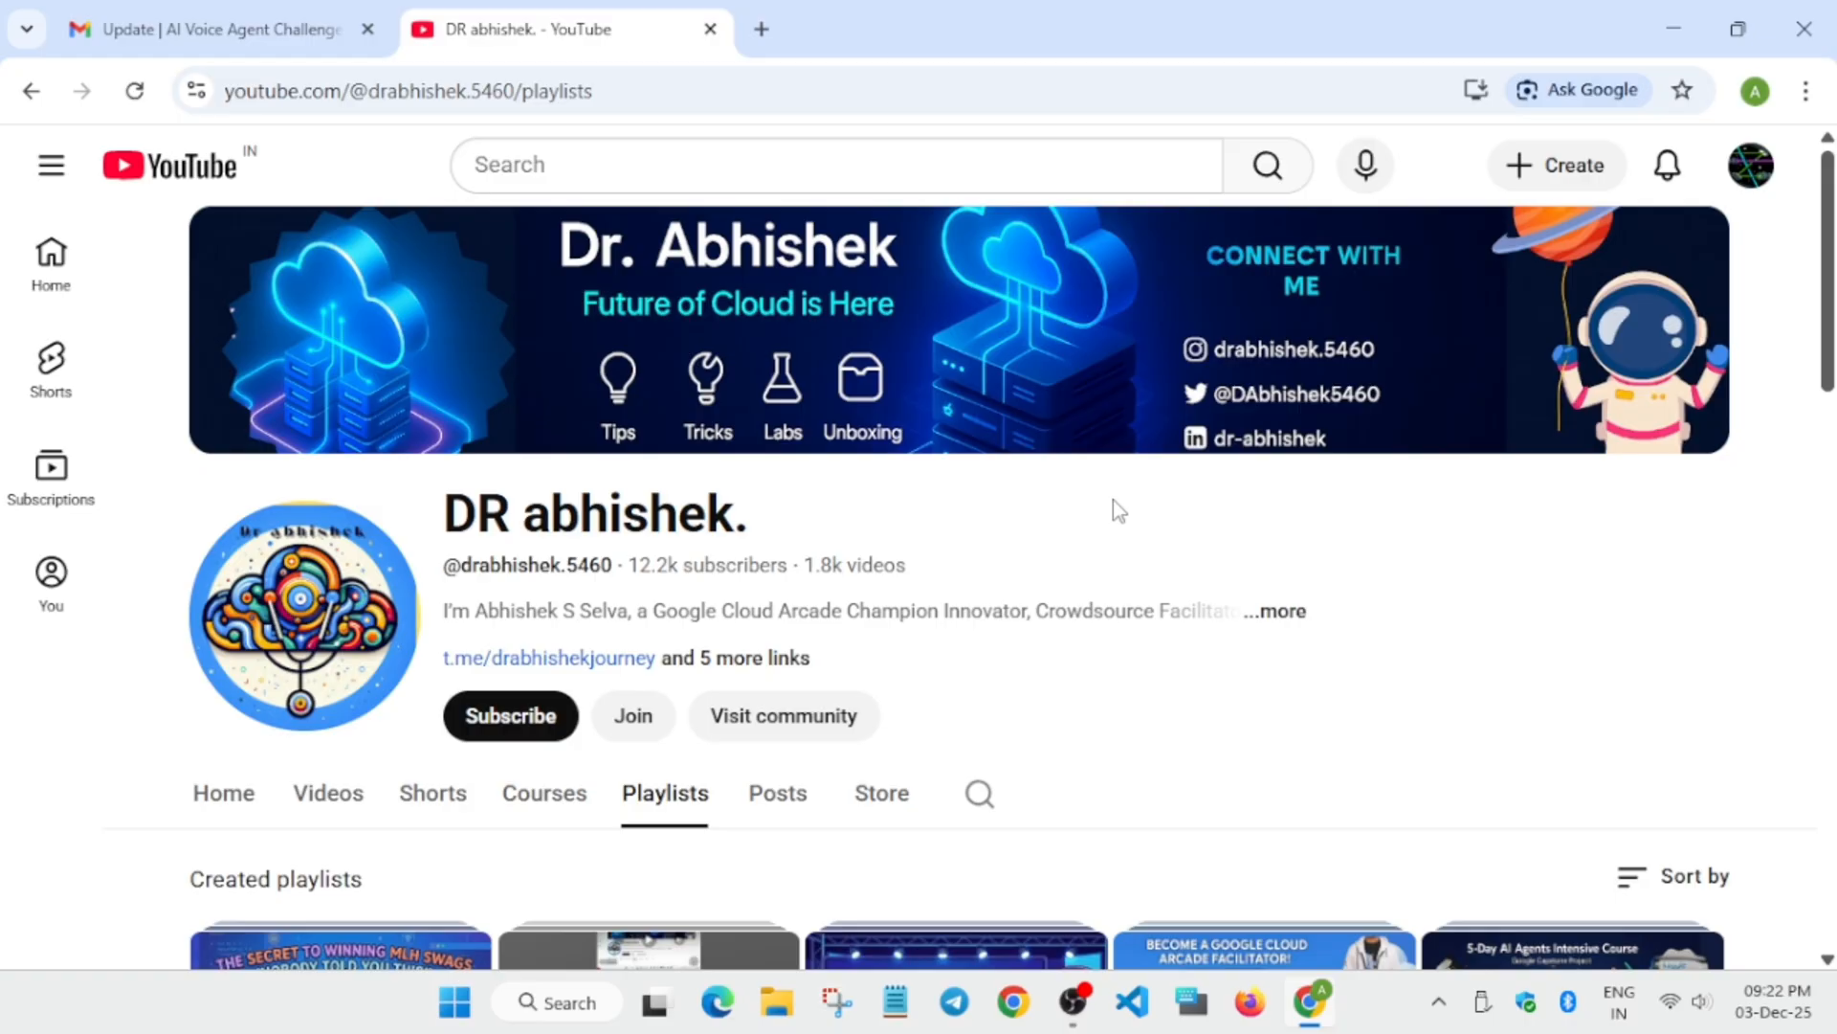
# Show the DR abhishek. channel's uploaded Videos instead of its created playlists.
pyautogui.scroll(-3)
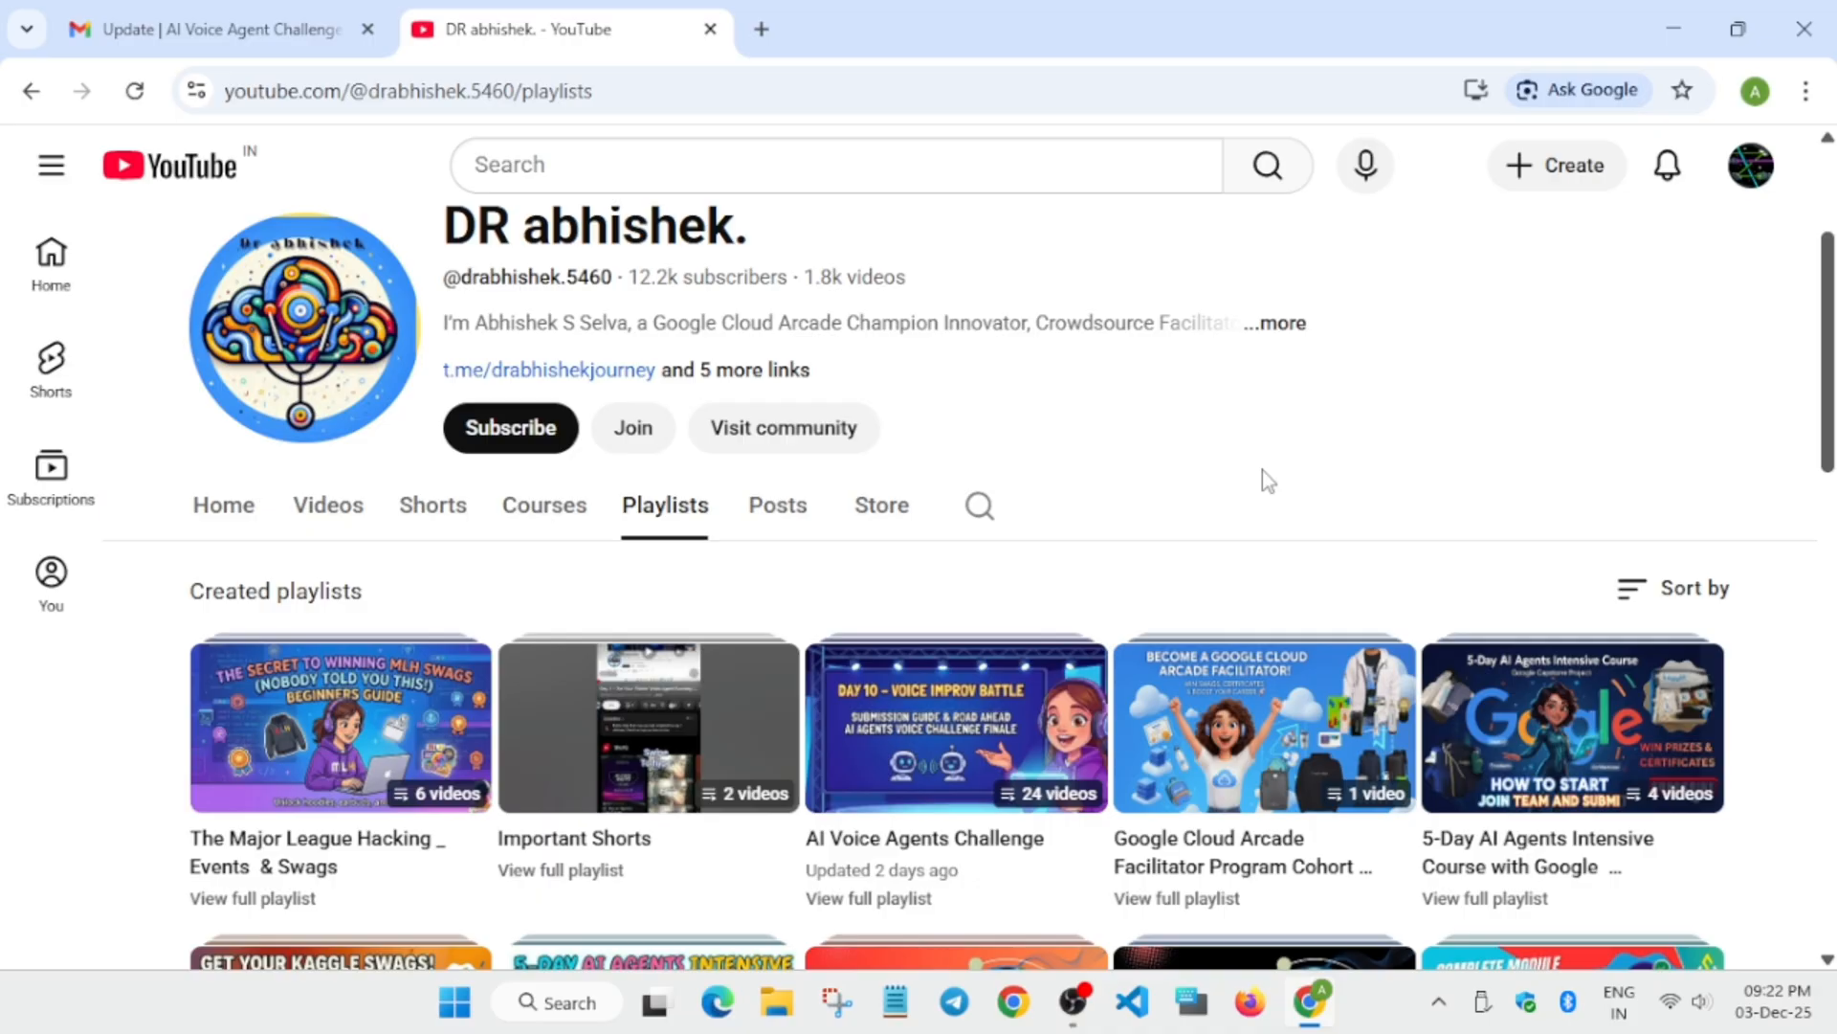
pyautogui.moveTo(1103, 534)
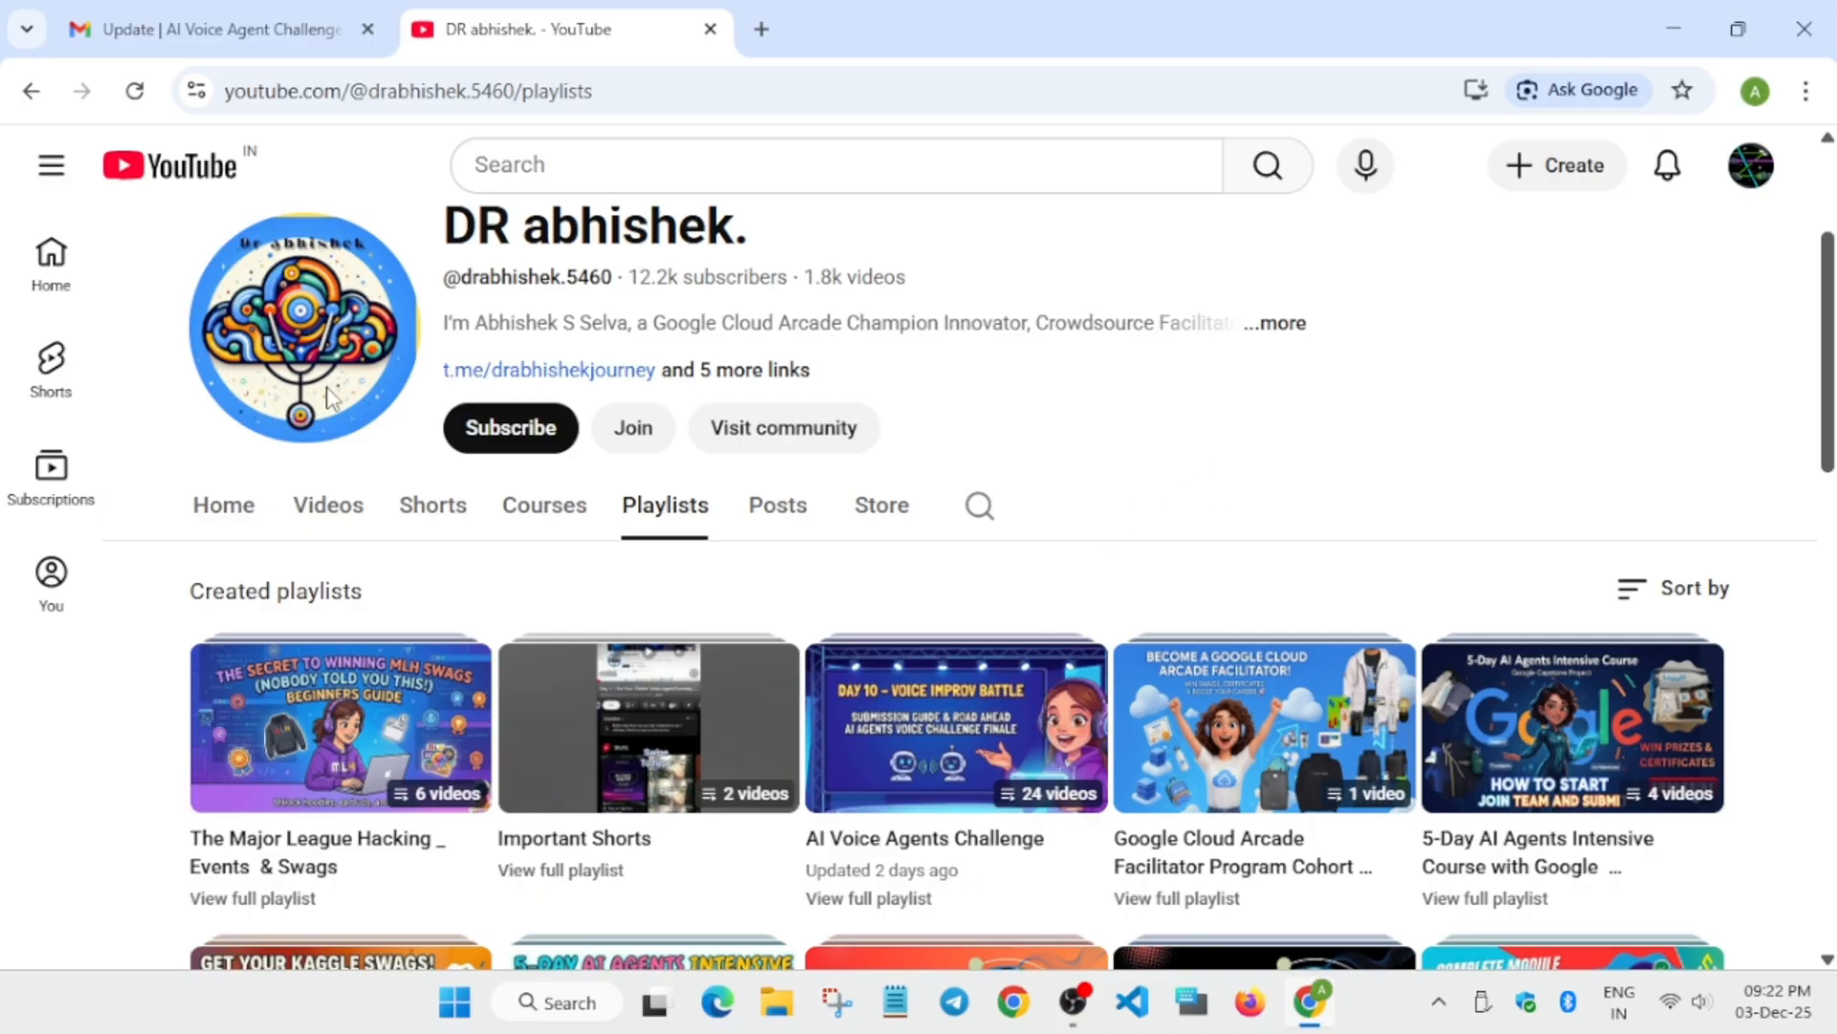
pyautogui.moveTo(992, 485)
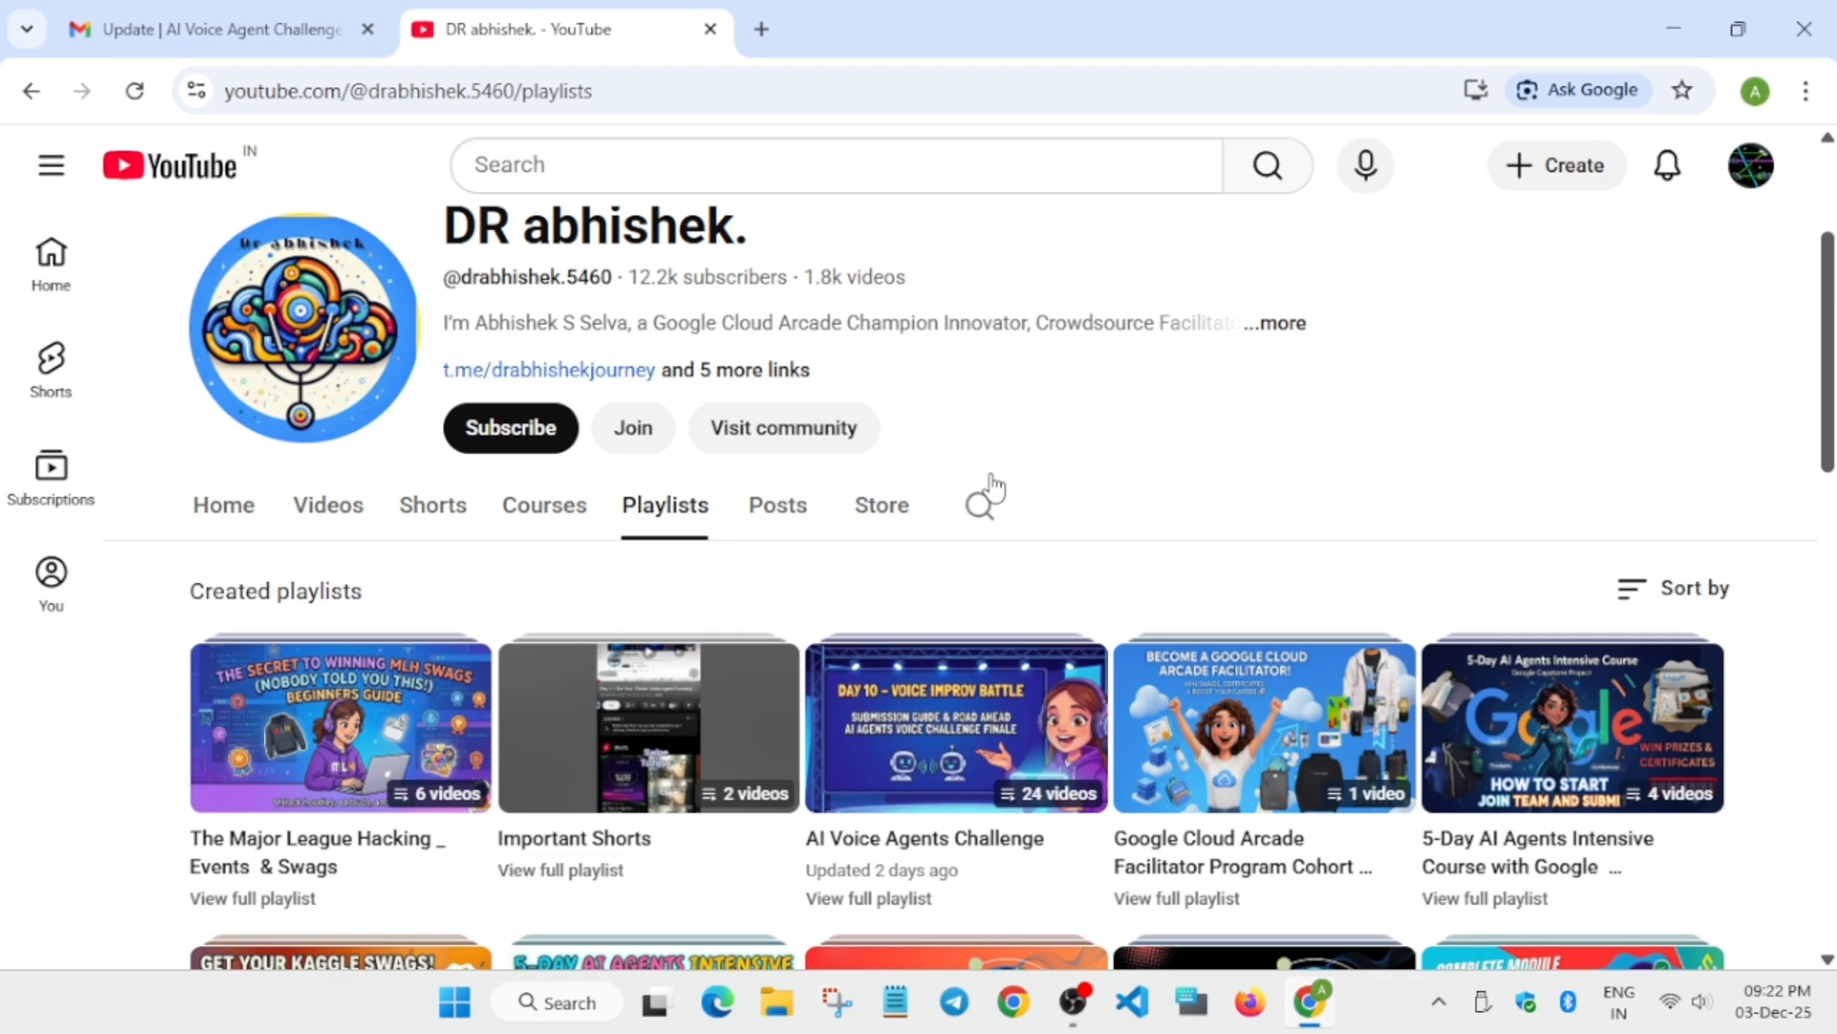
pyautogui.moveTo(1380, 494)
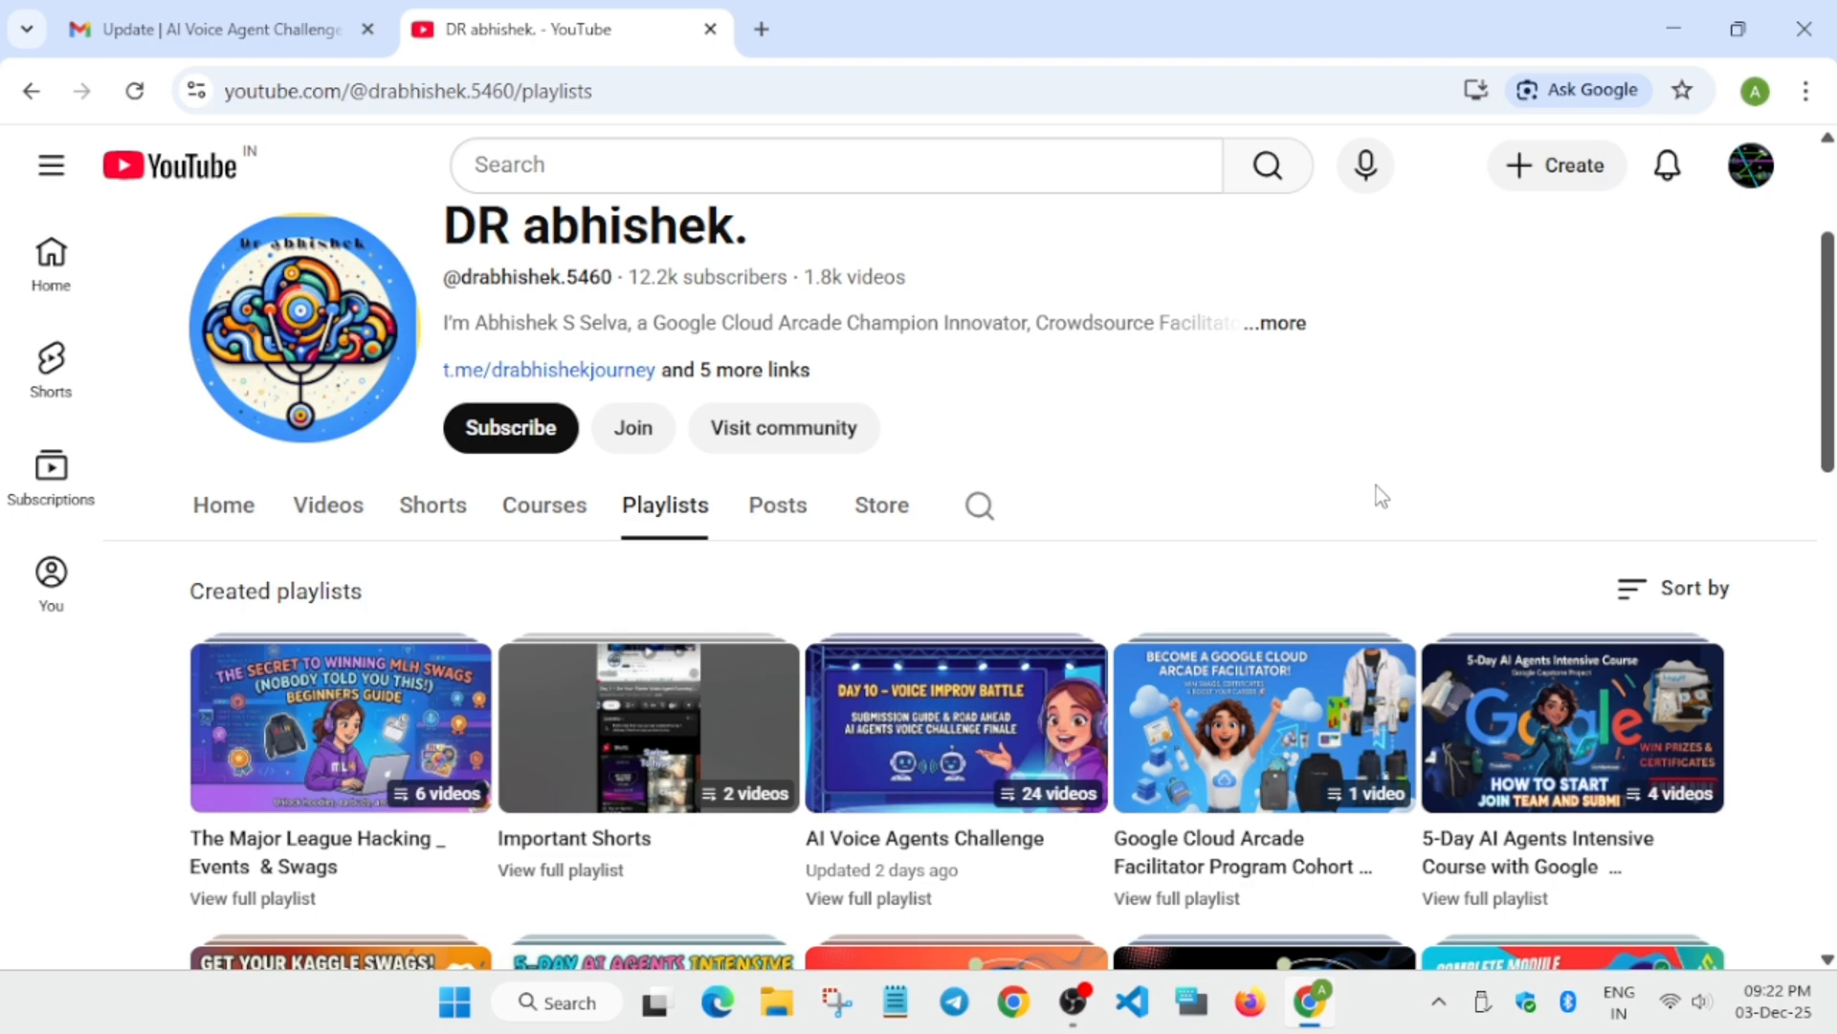
pyautogui.click(327, 503)
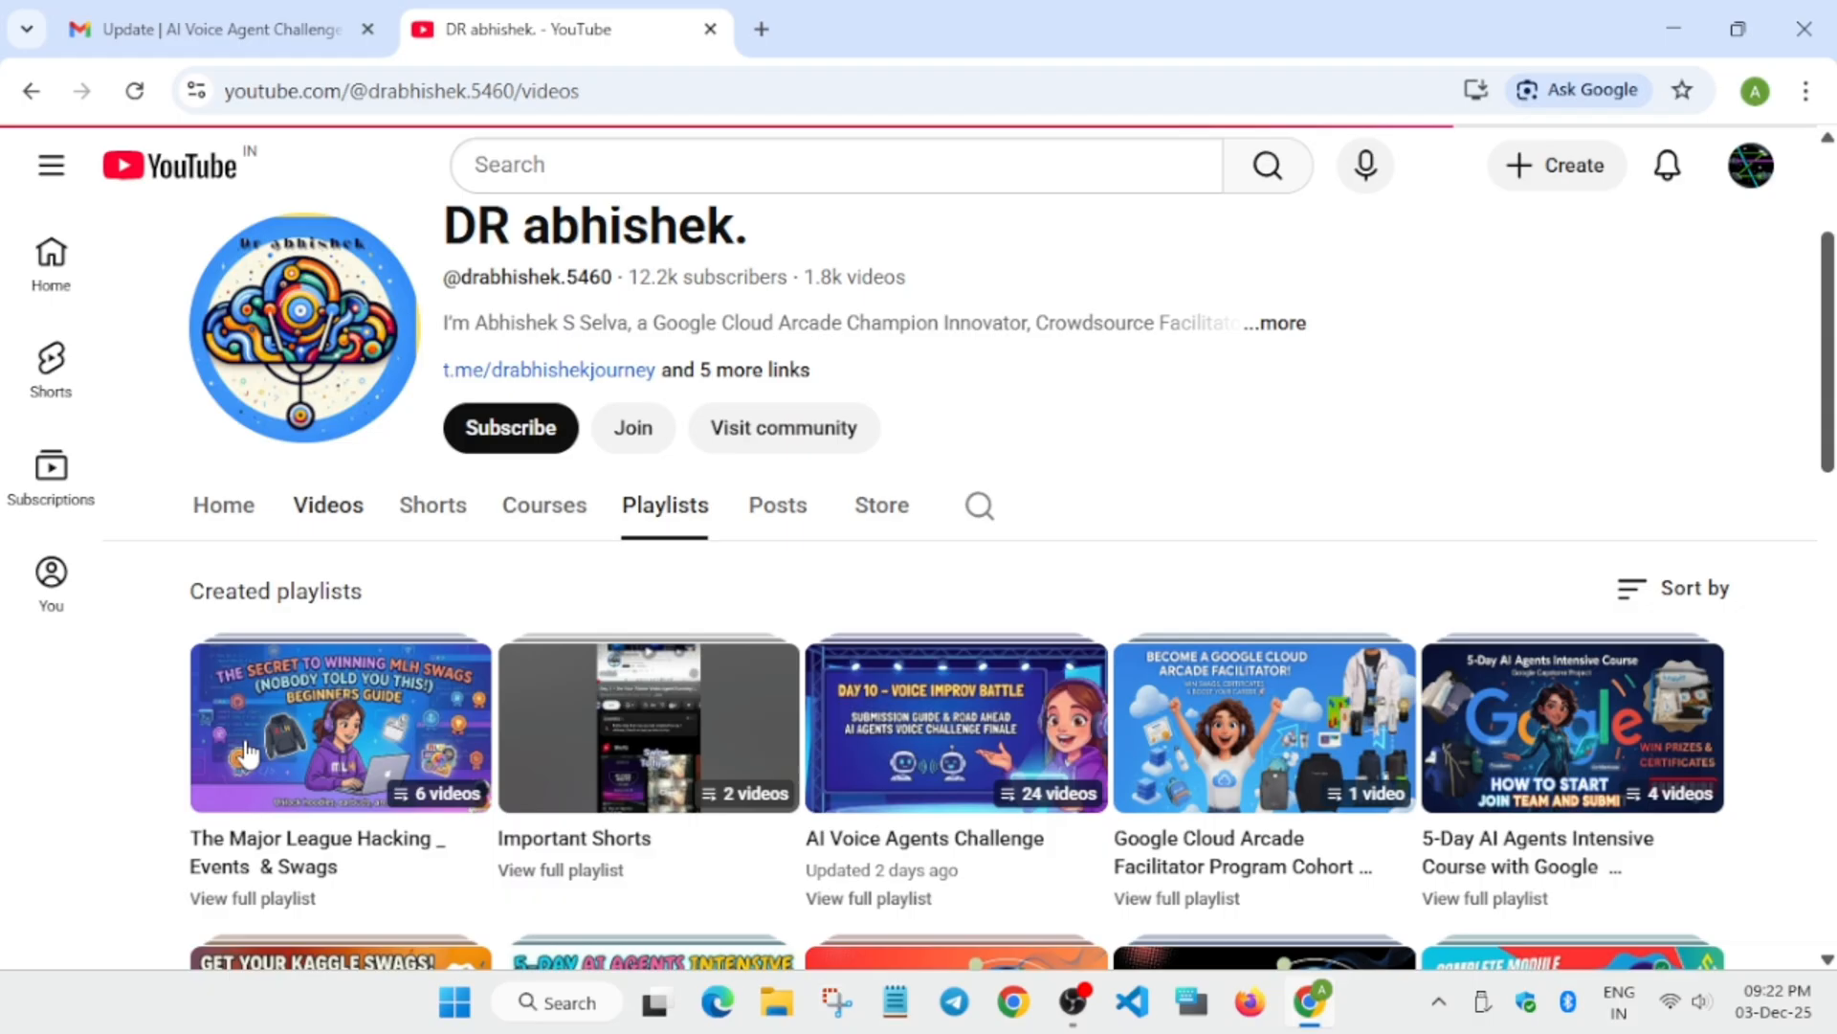
# Return to the Gmail tab with the opened Murf.AI challenge finalist email.
pyautogui.click(211, 29)
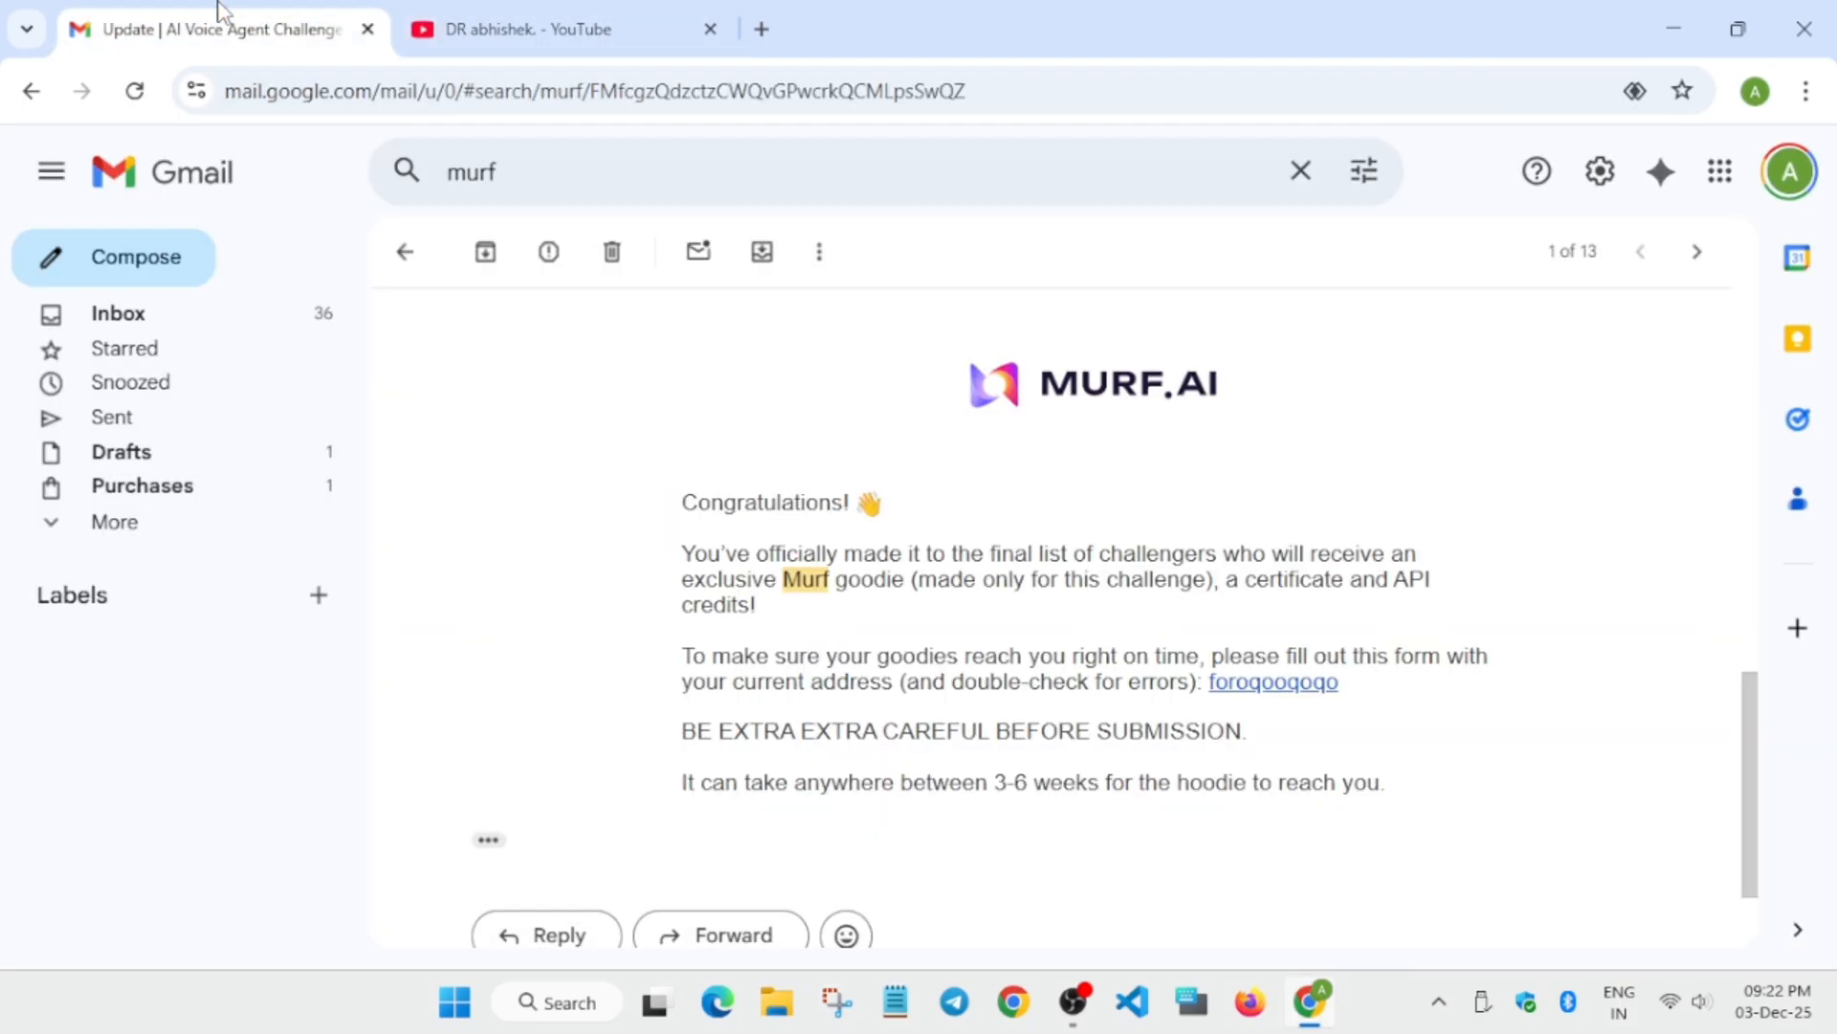
pyautogui.moveTo(712, 534)
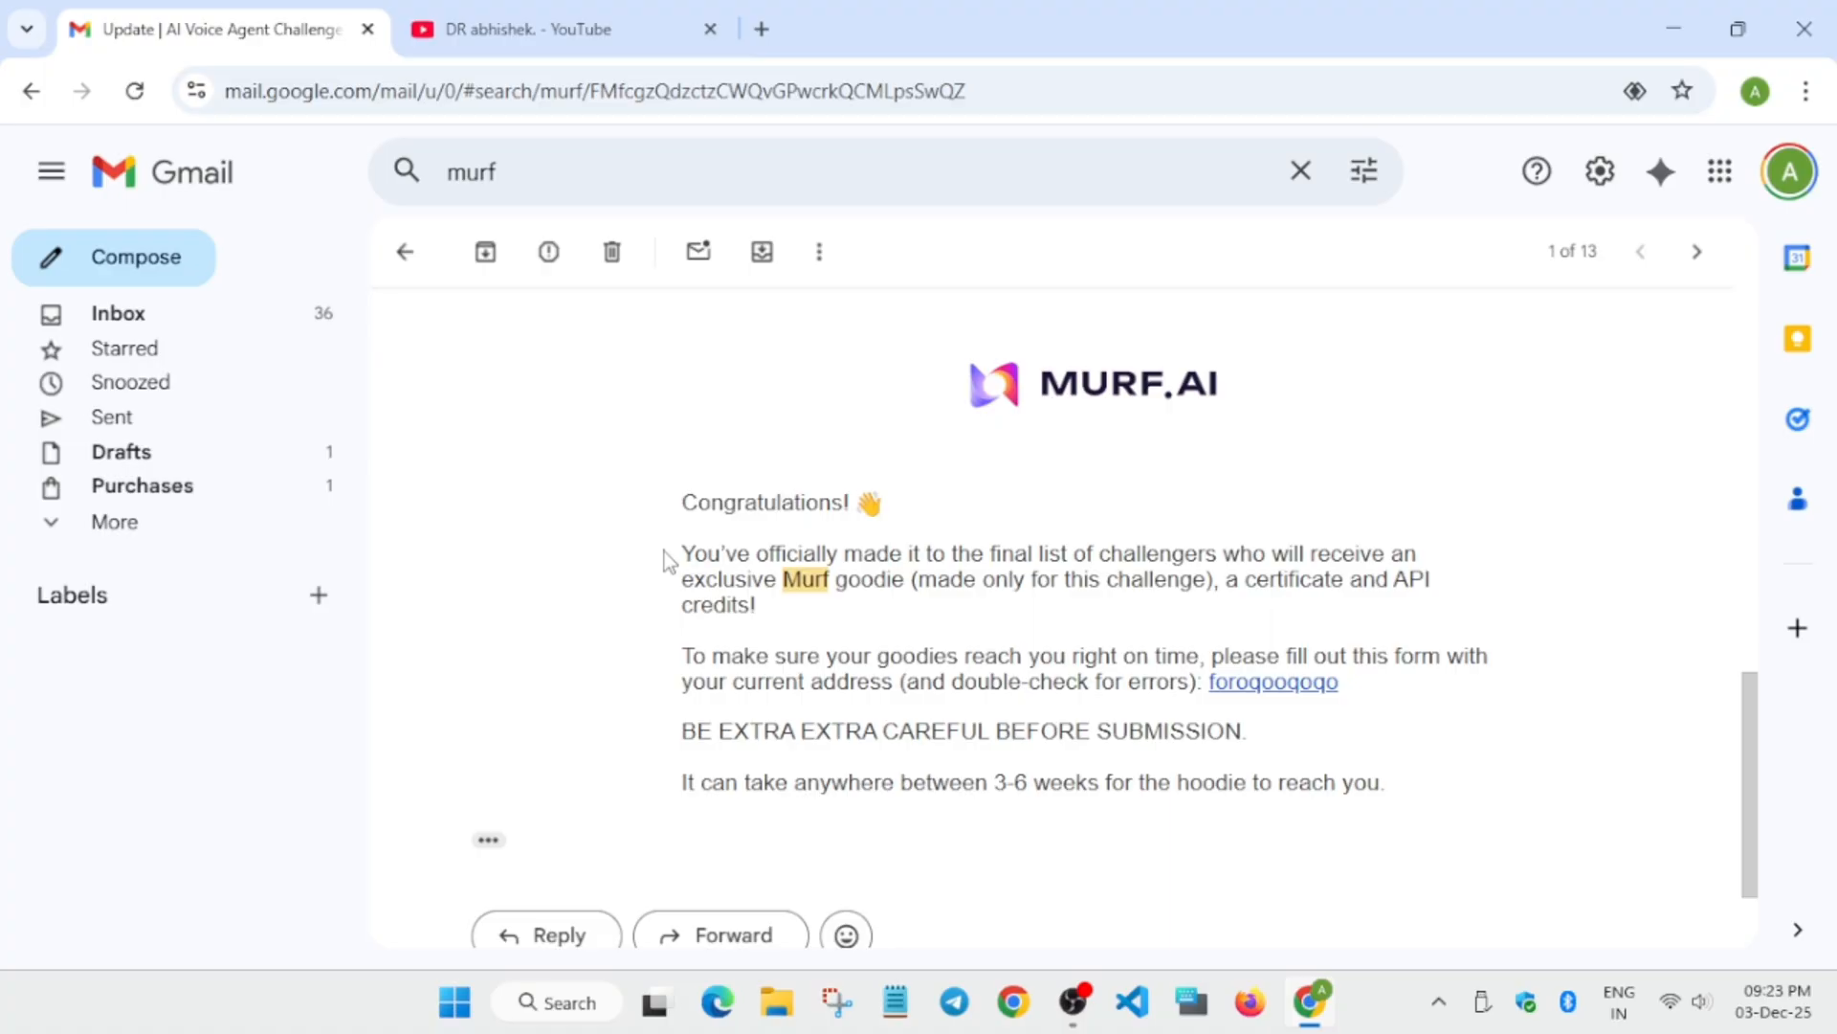
pyautogui.moveTo(829, 660)
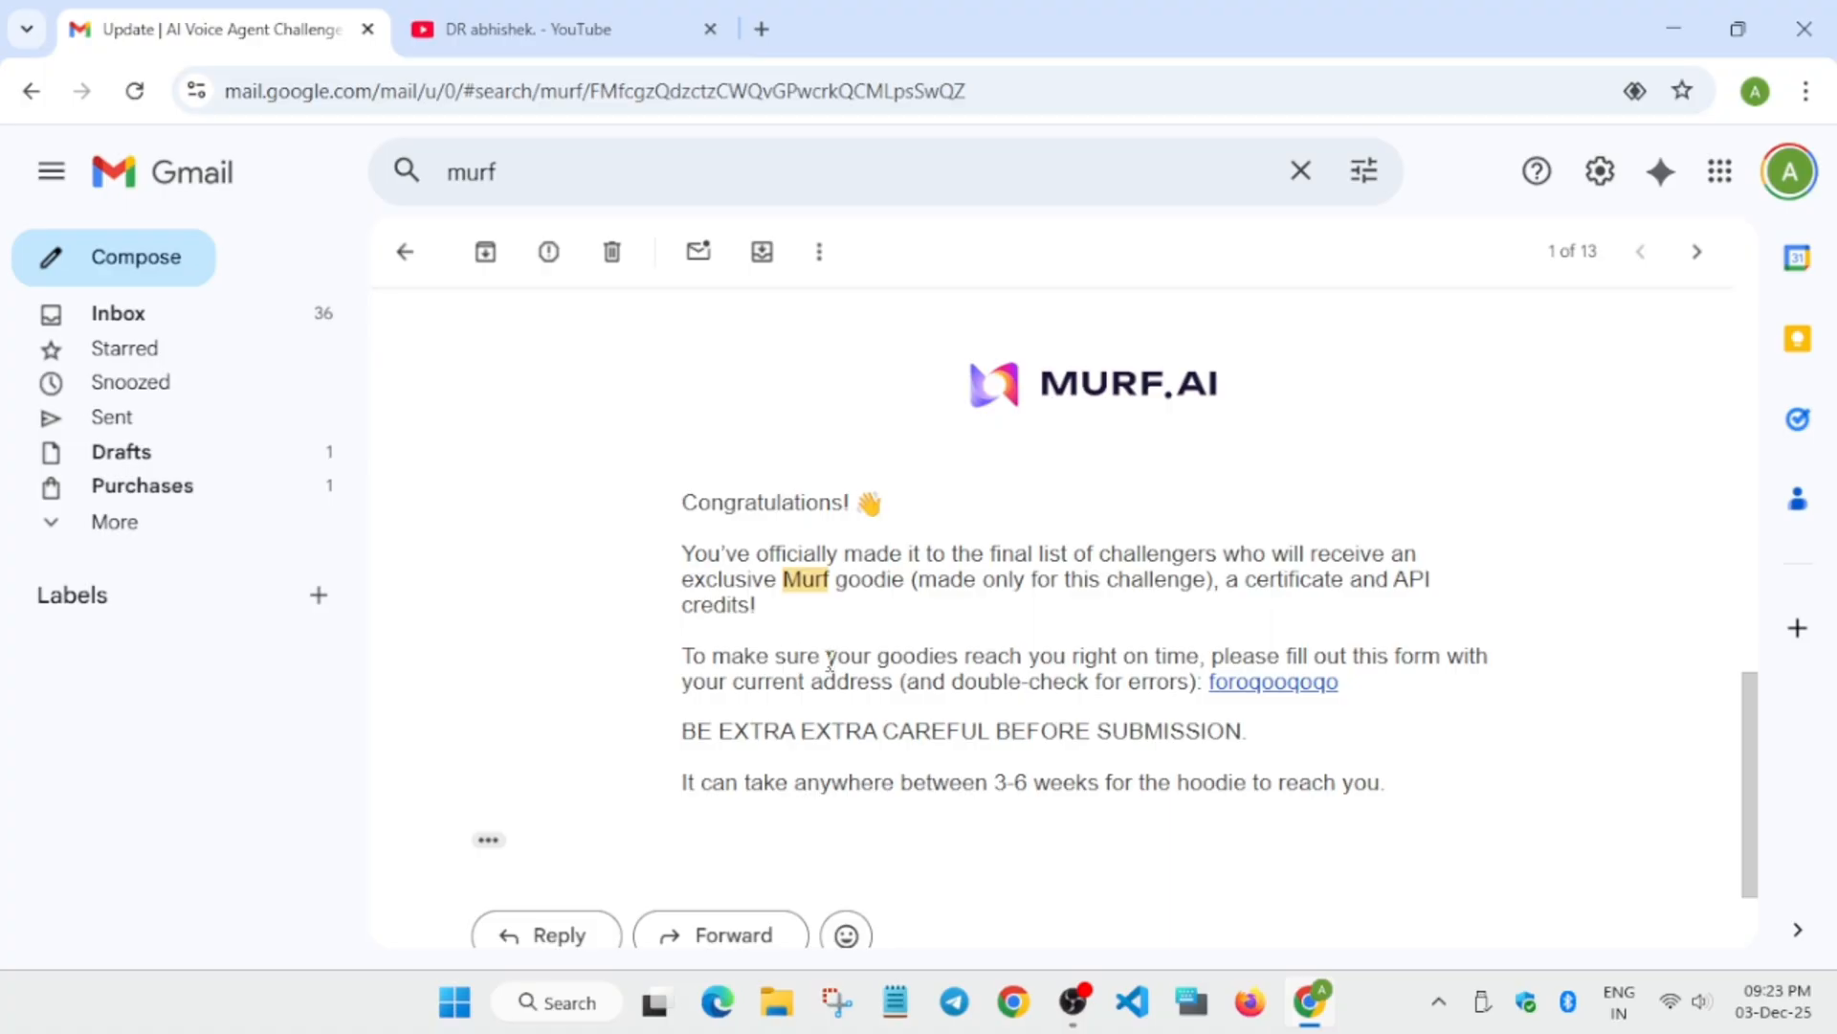
pyautogui.moveTo(955, 679)
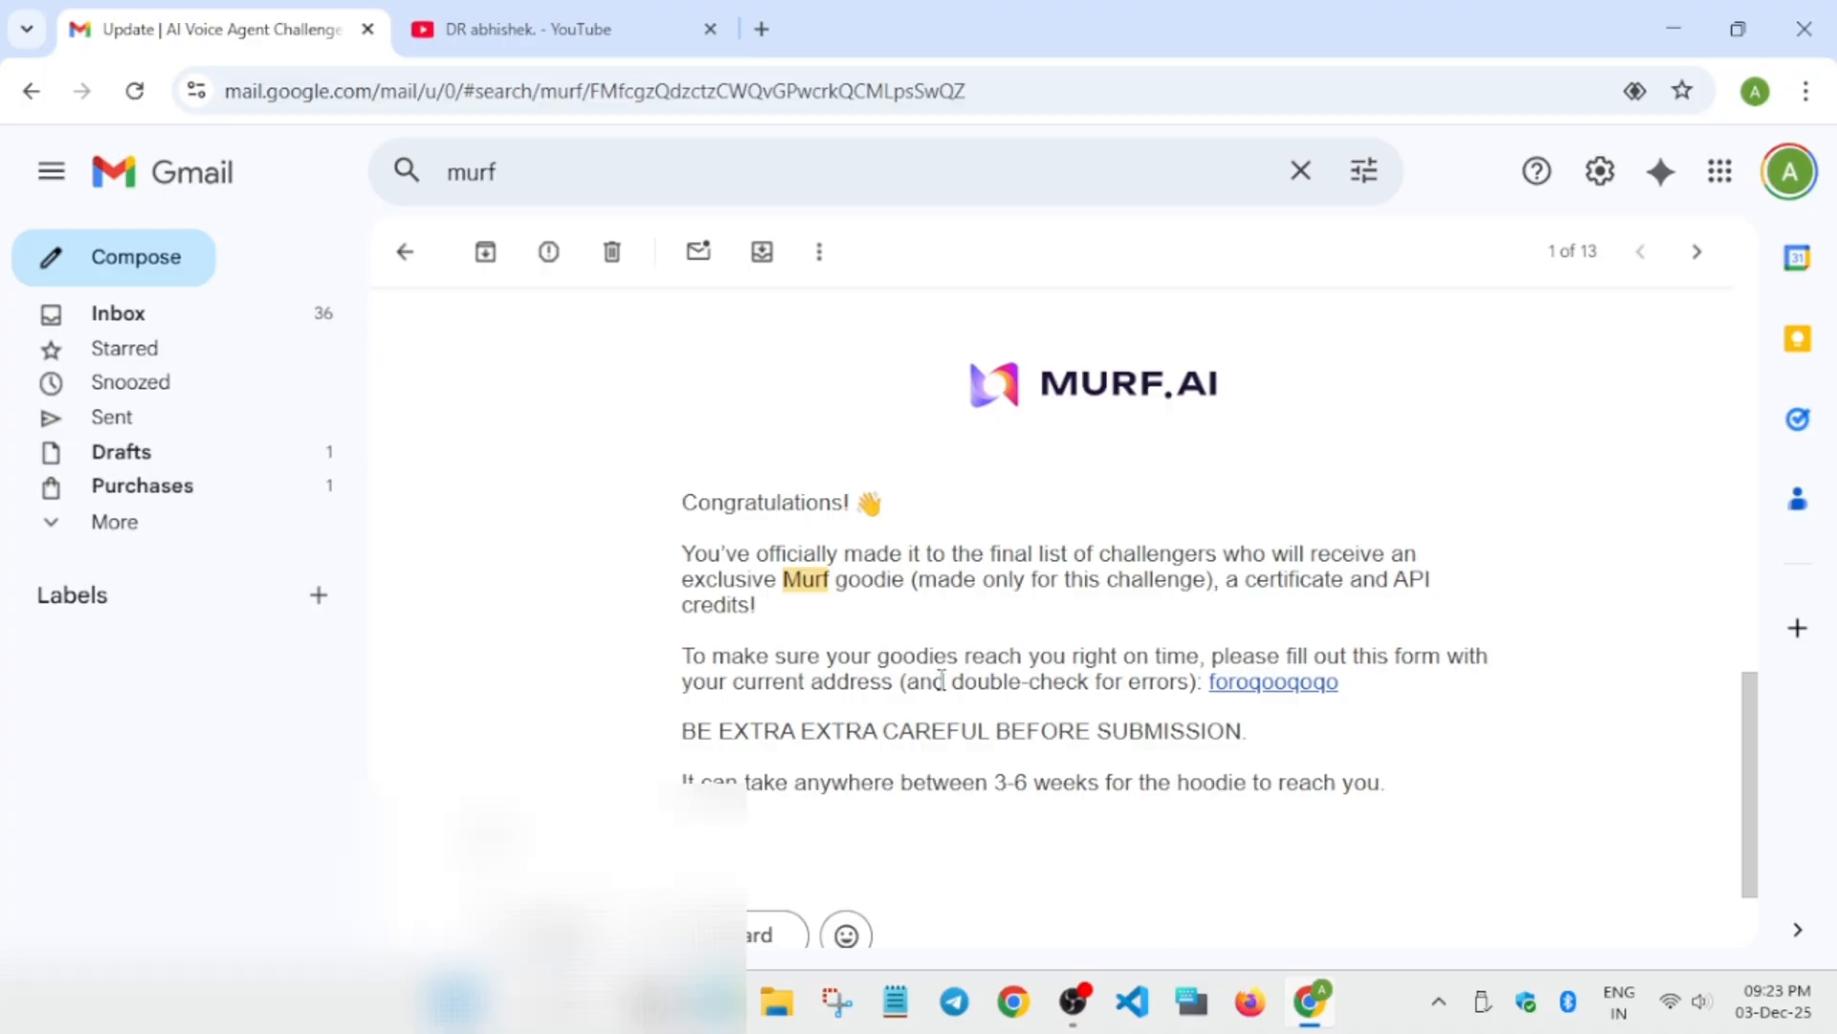
pyautogui.moveTo(1087, 645)
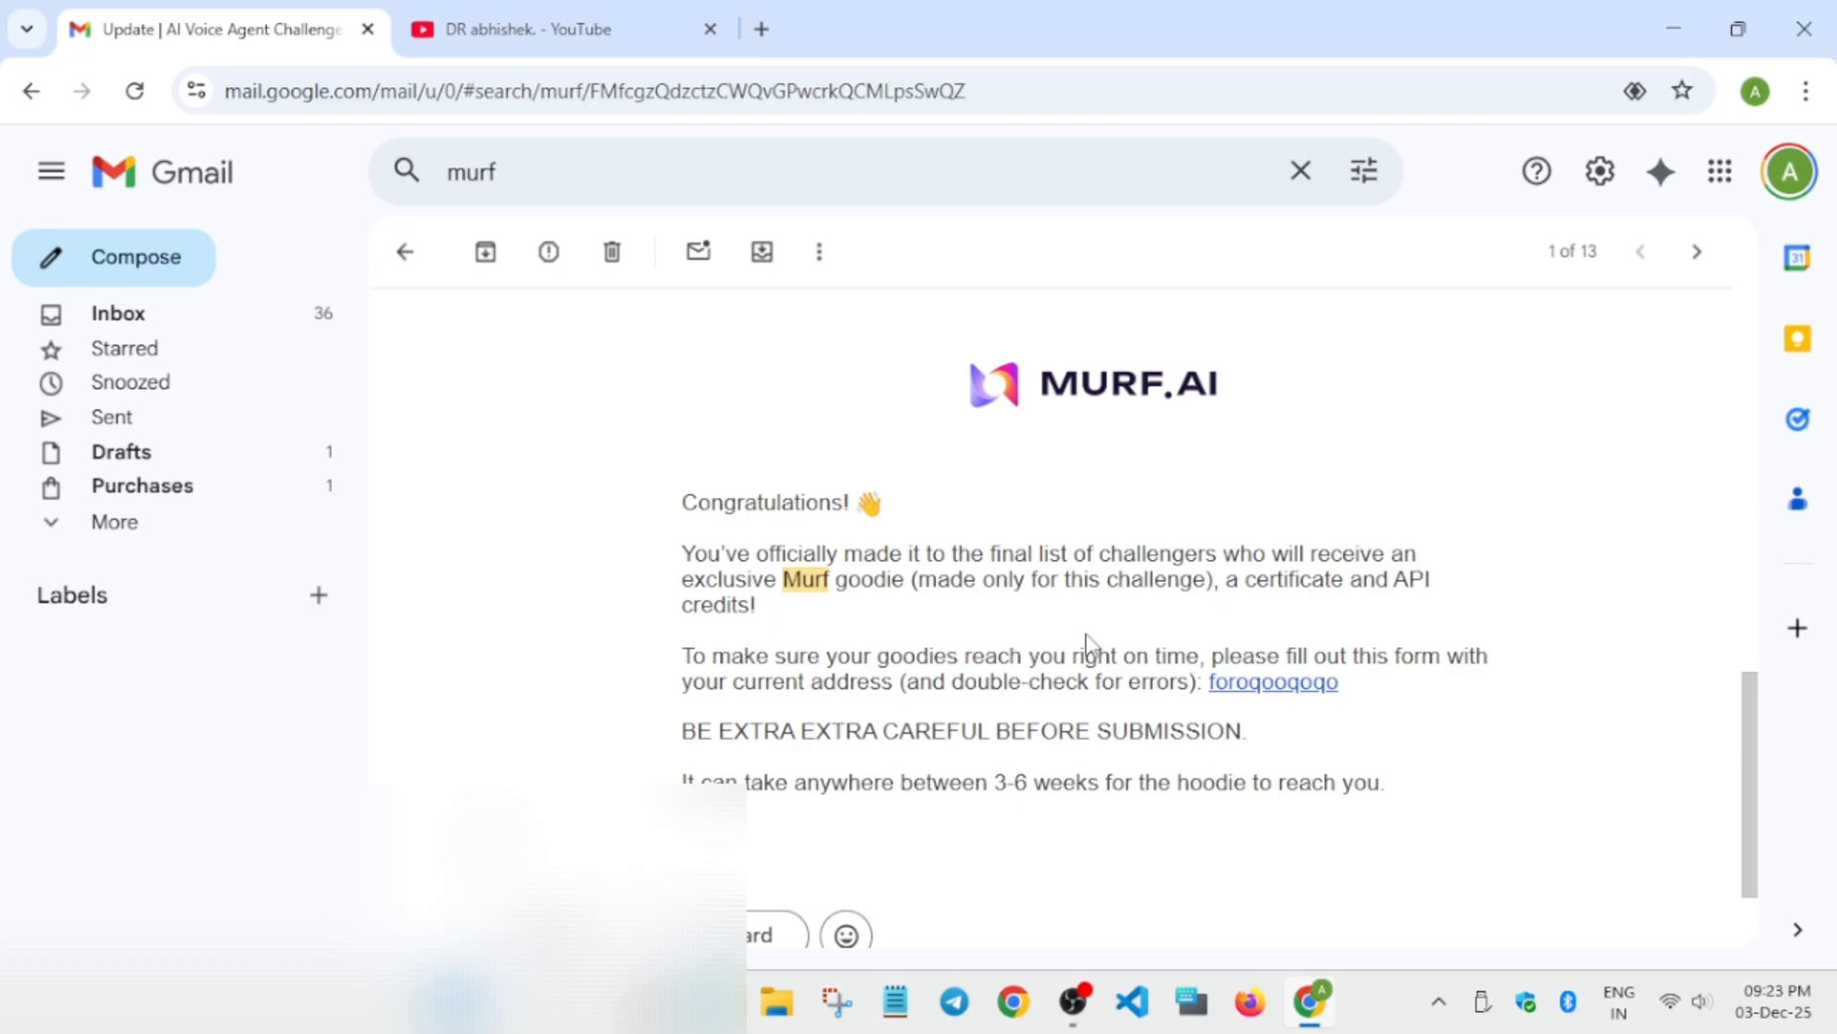
pyautogui.moveTo(1273, 682)
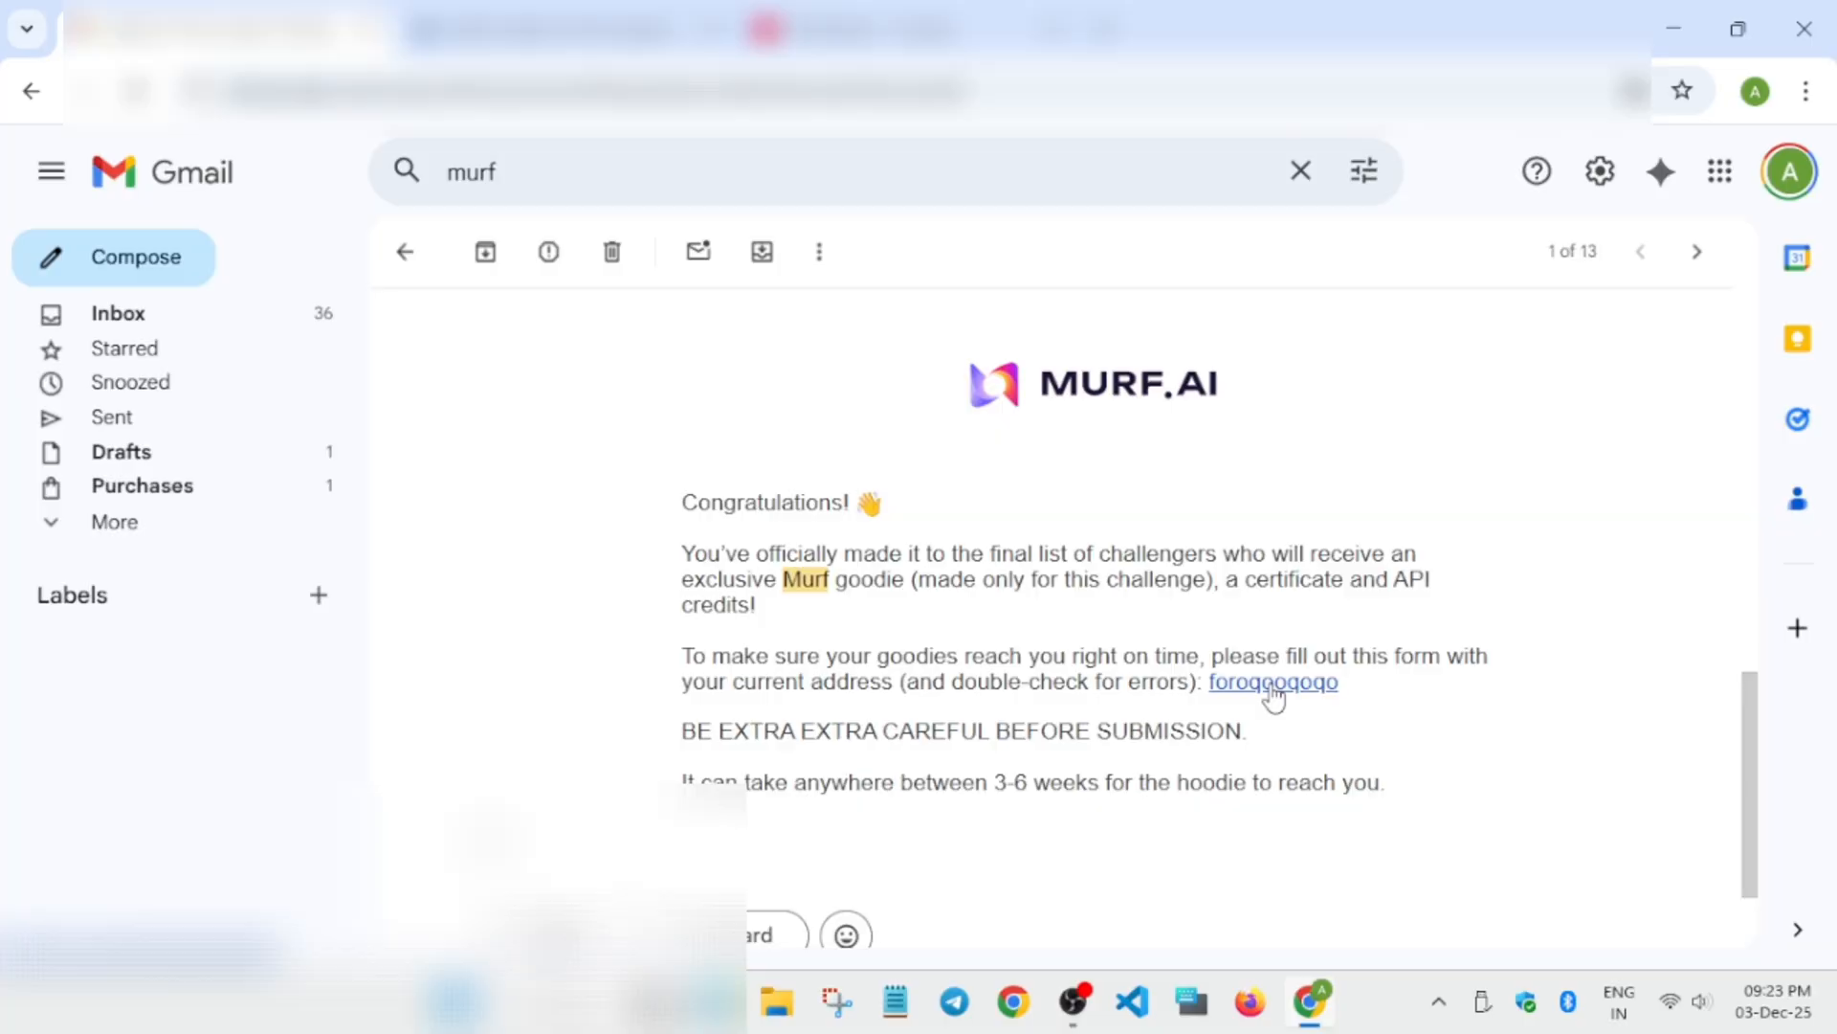
# Follow the email's form link and review the Address Details questions down to Phone Number.
pyautogui.click(1271, 682)
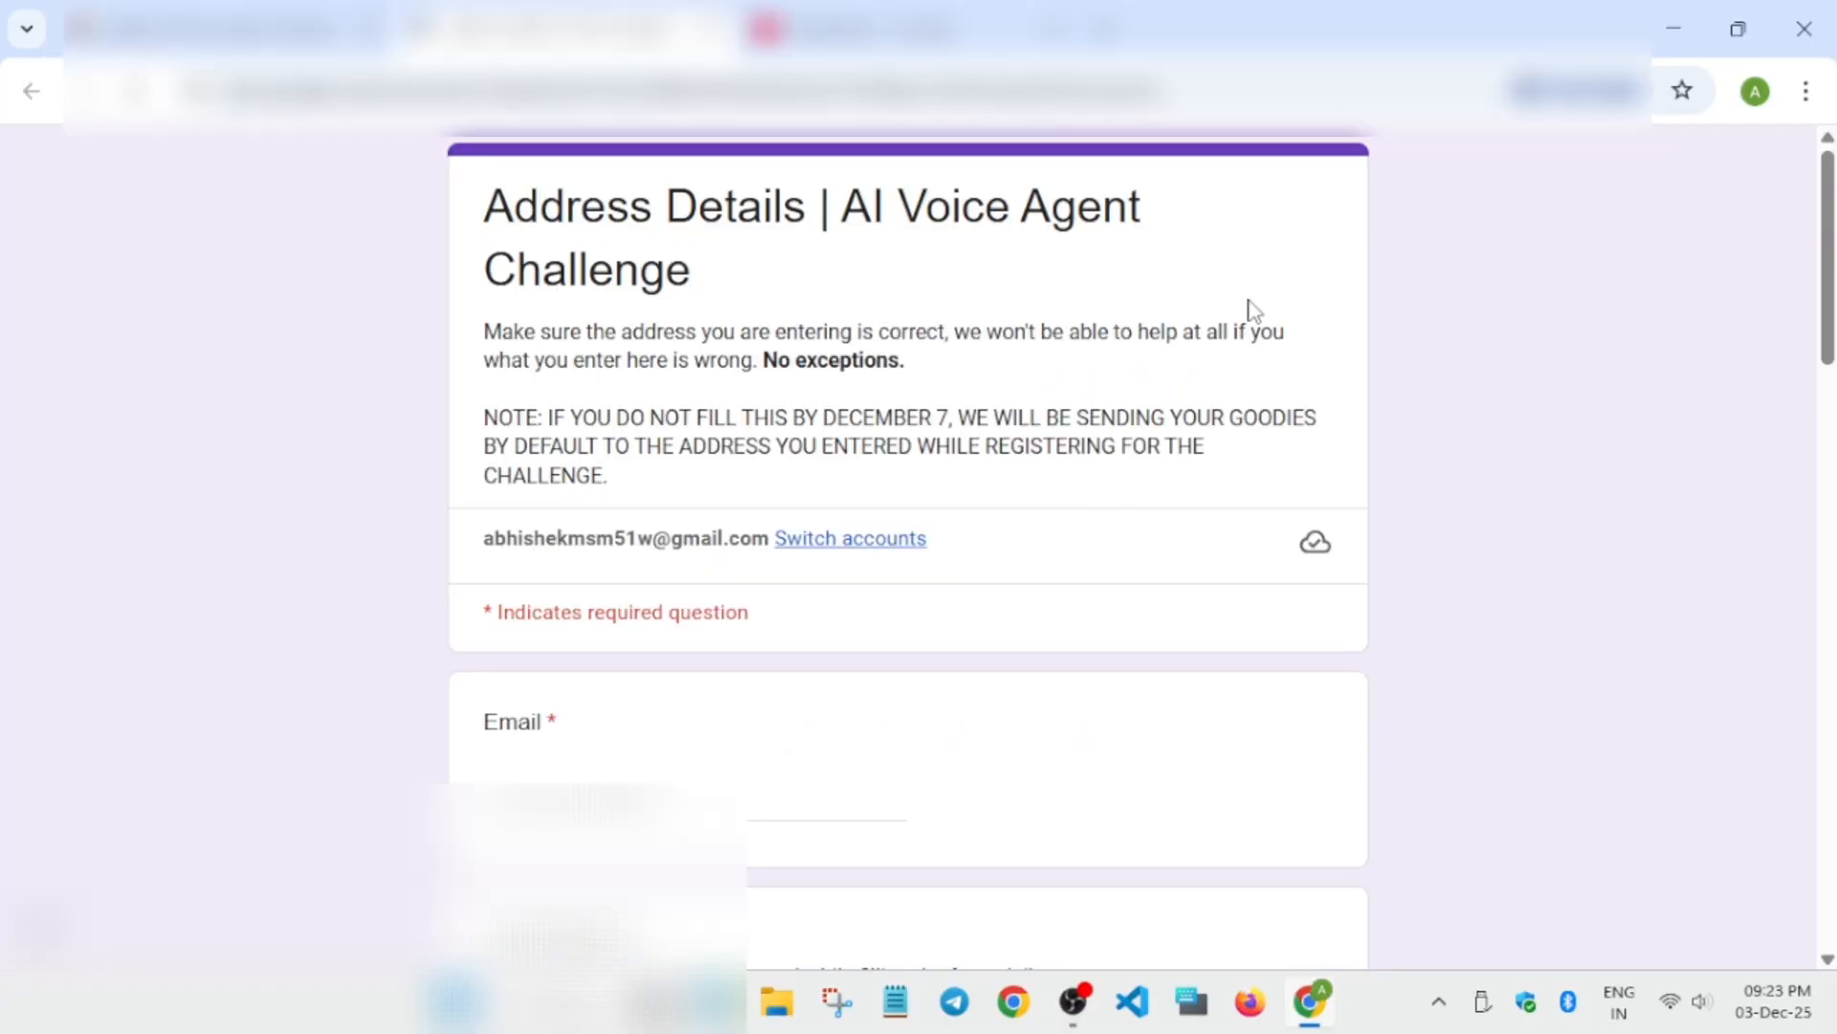
pyautogui.scroll(-3)
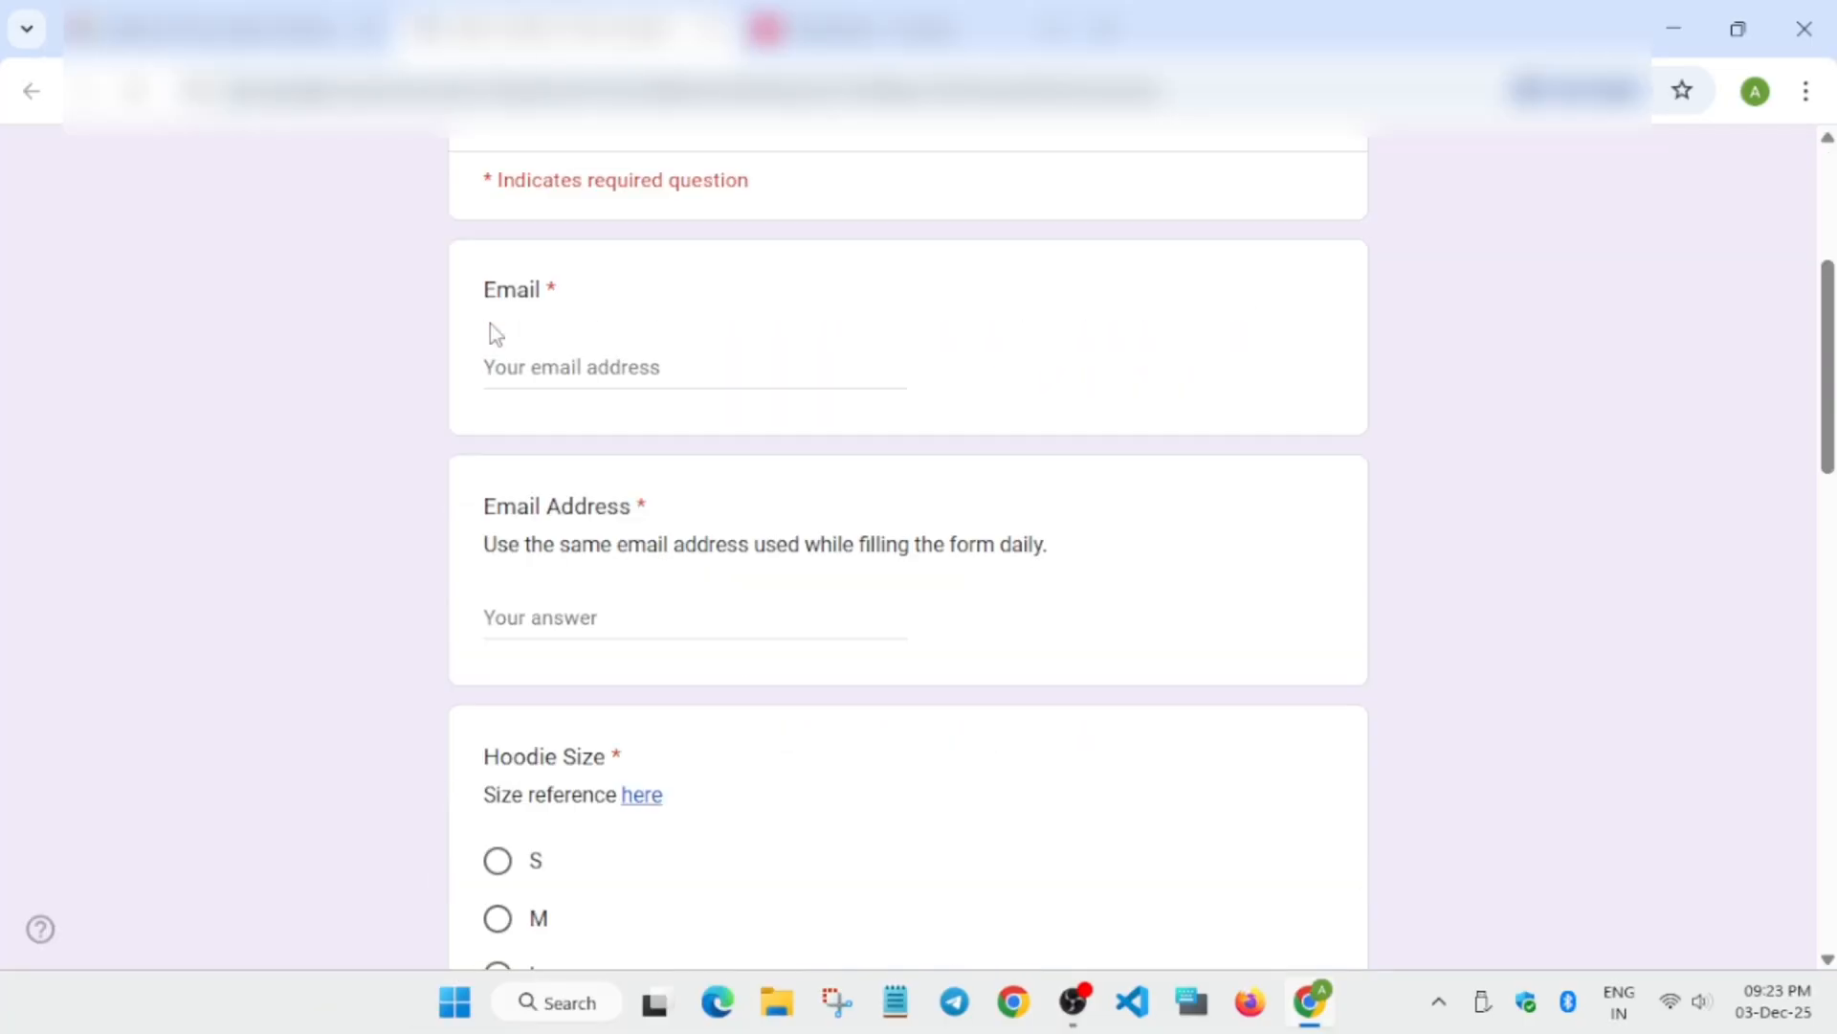
pyautogui.scroll(-3)
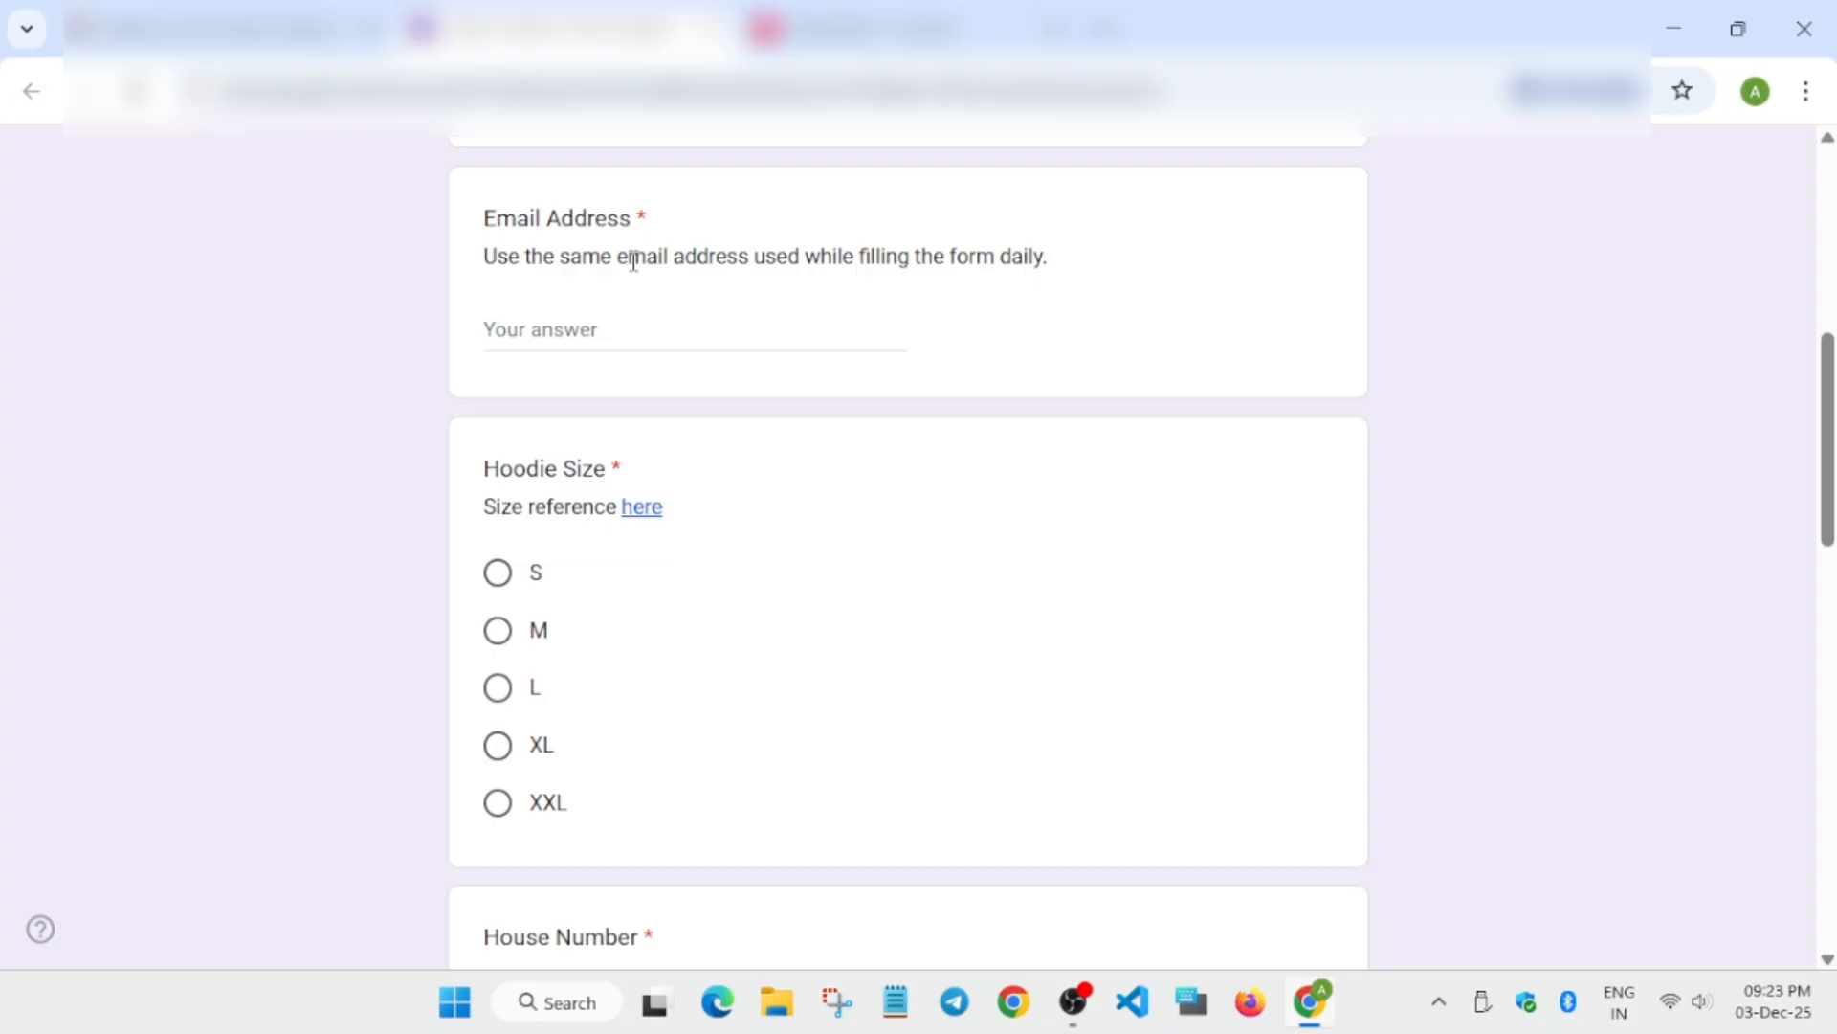
pyautogui.scroll(-3)
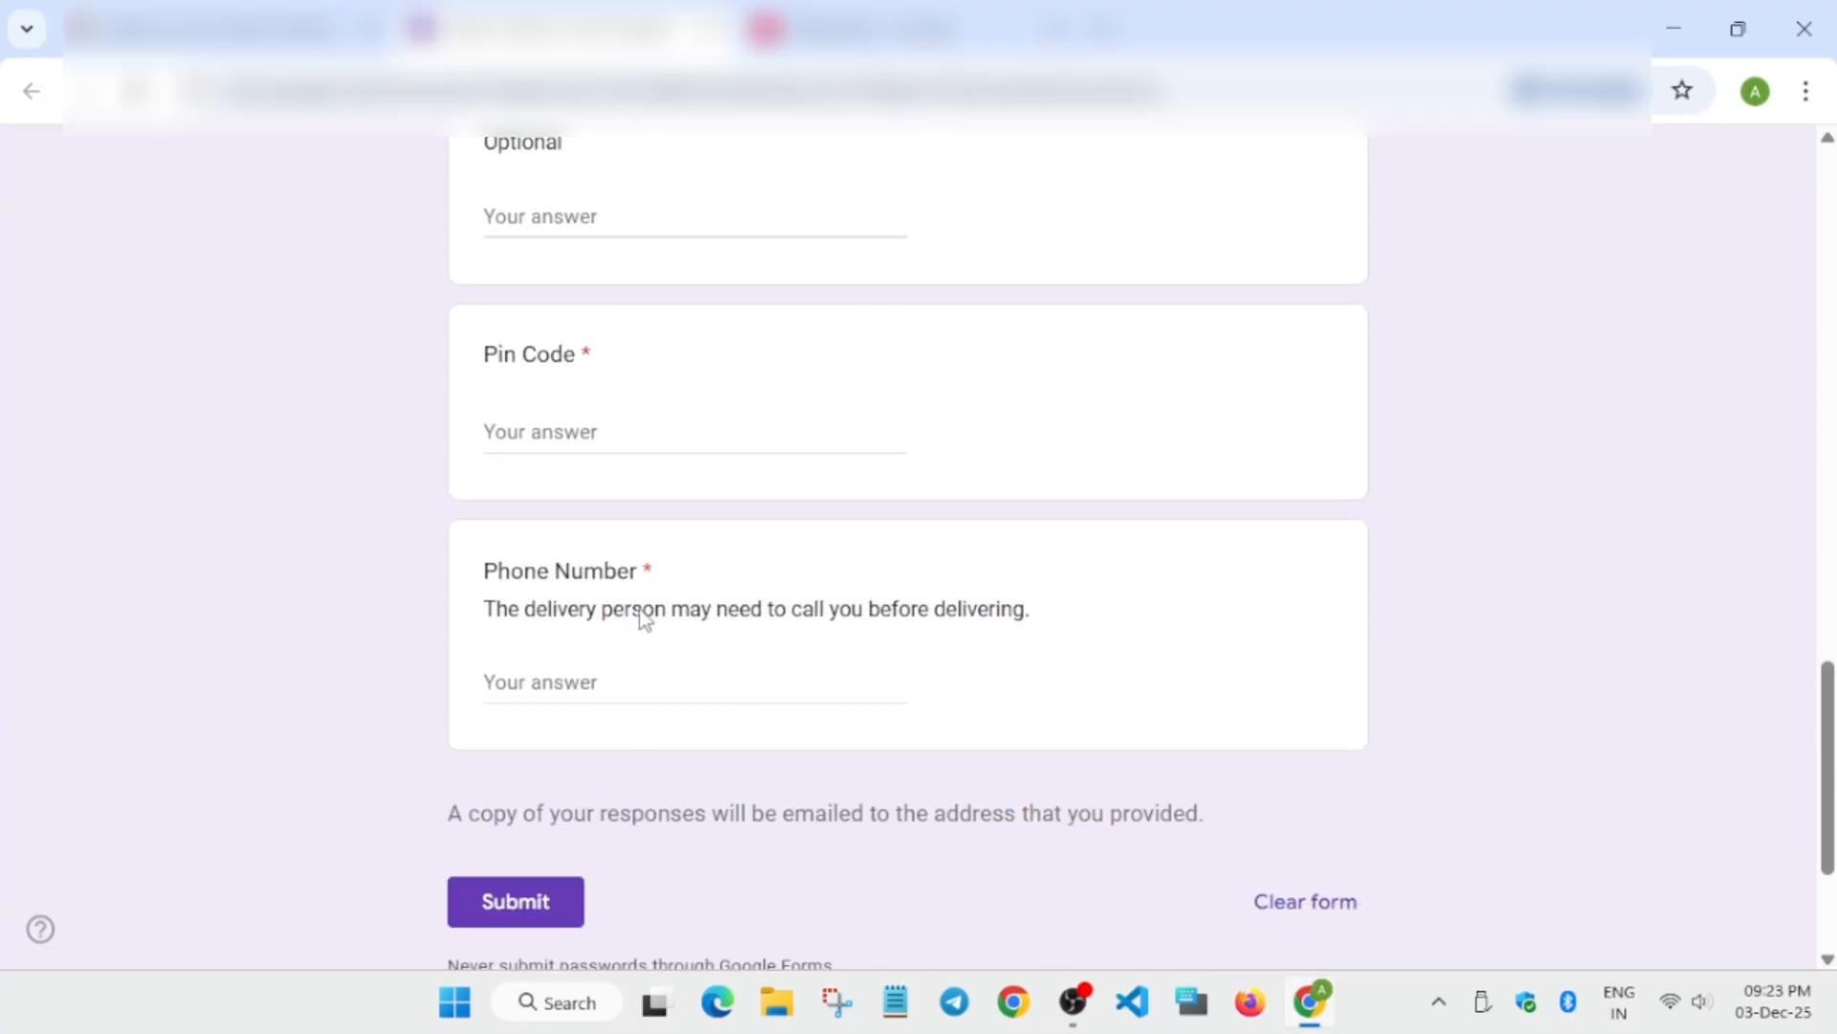
pyautogui.moveTo(1288, 670)
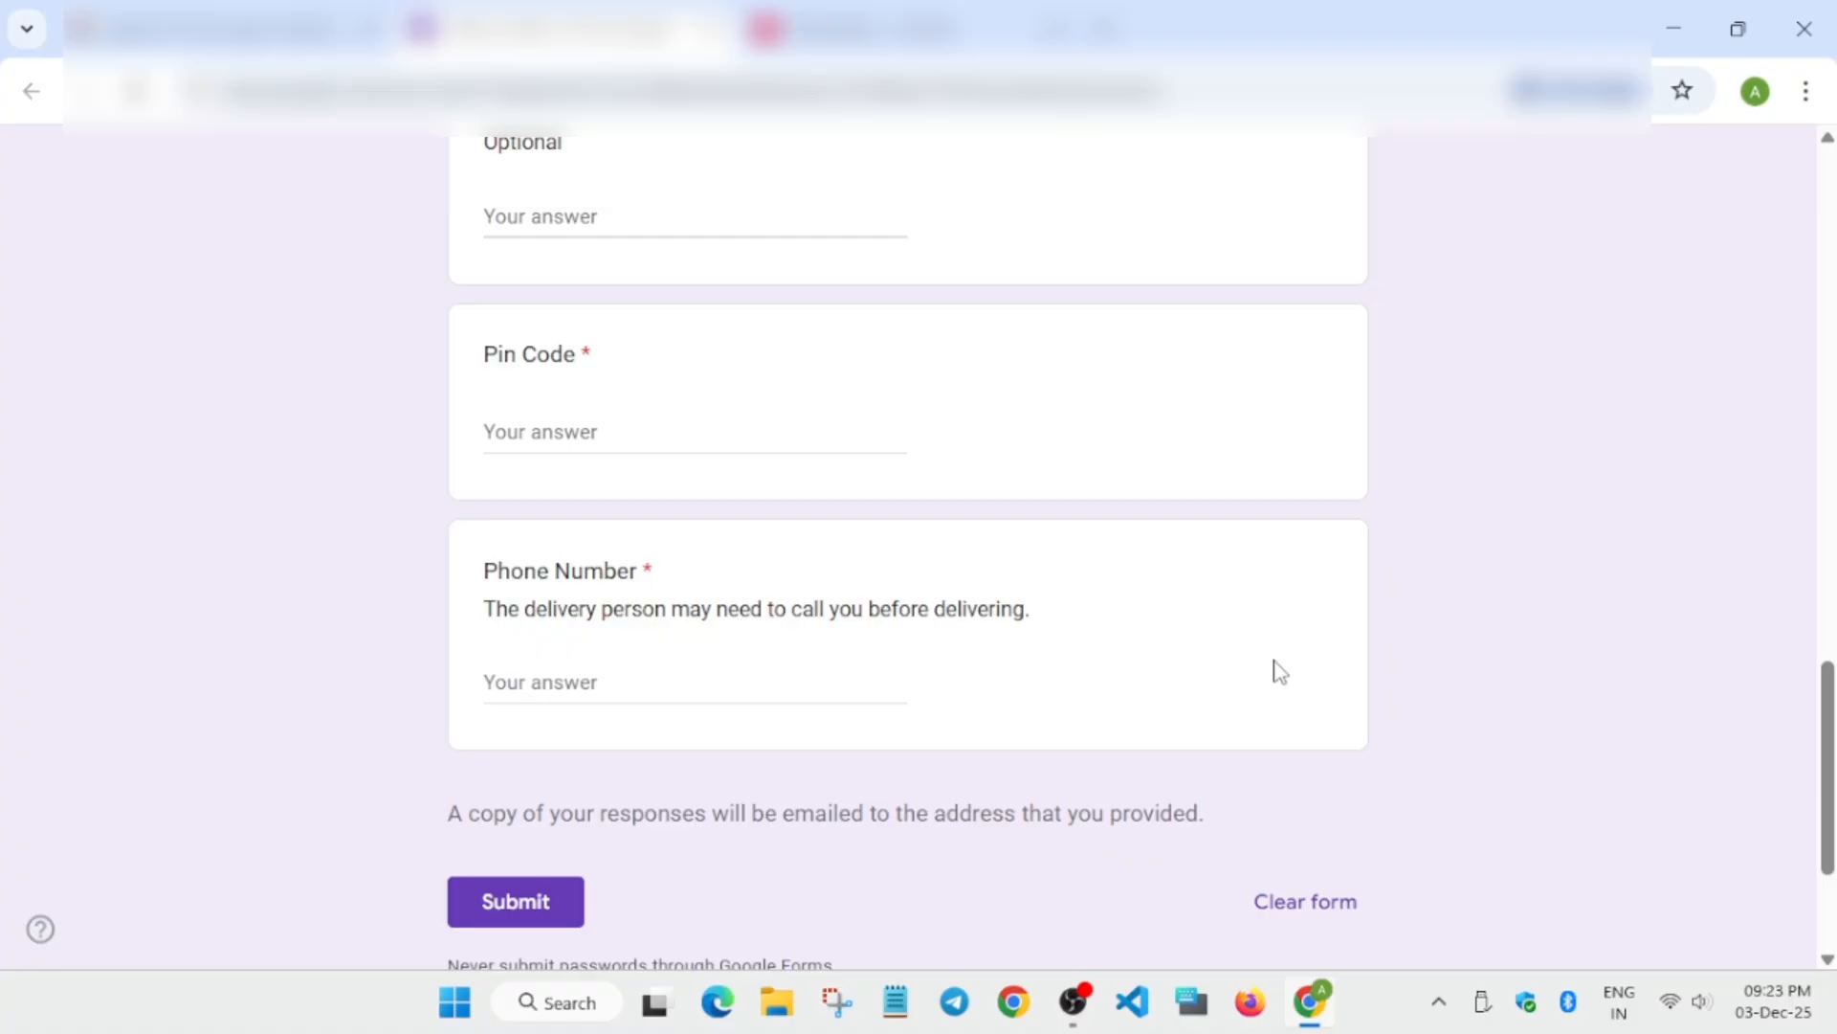
pyautogui.moveTo(1108, 685)
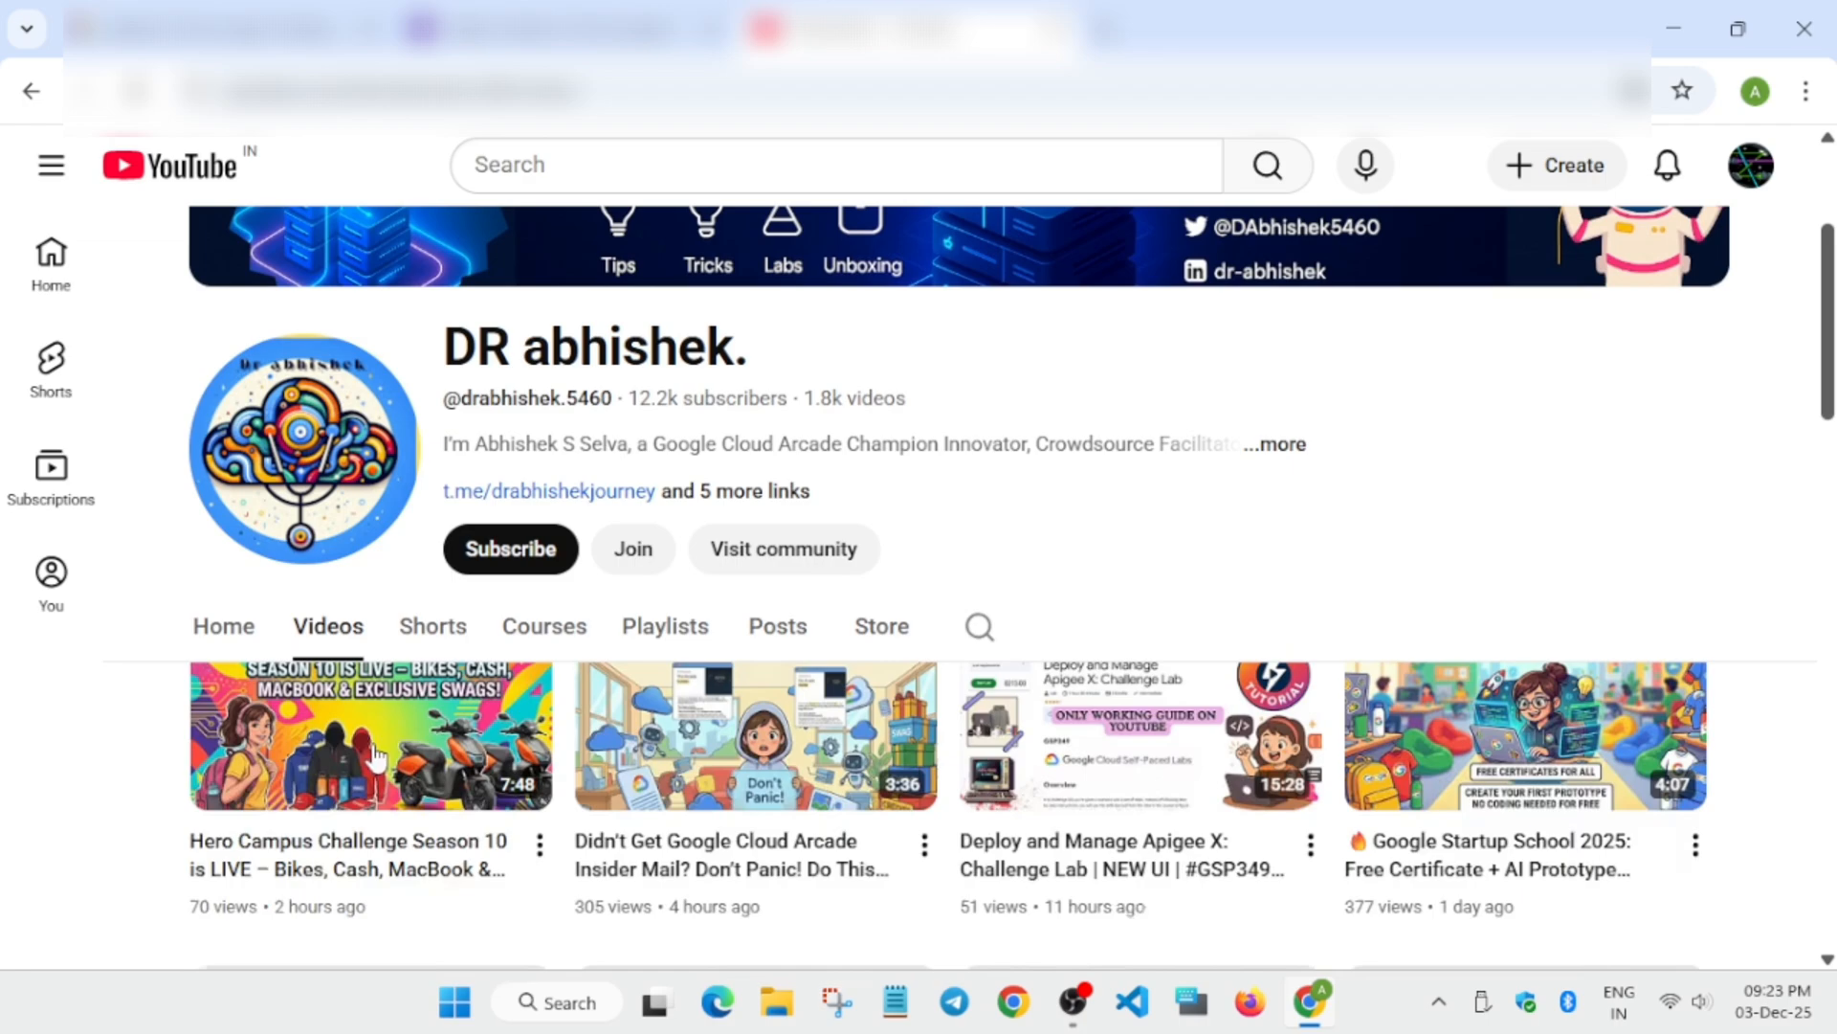
# Show the channel's Playlists again, including the AI Voice Agents Challenge playlist.
pyautogui.scroll(-3)
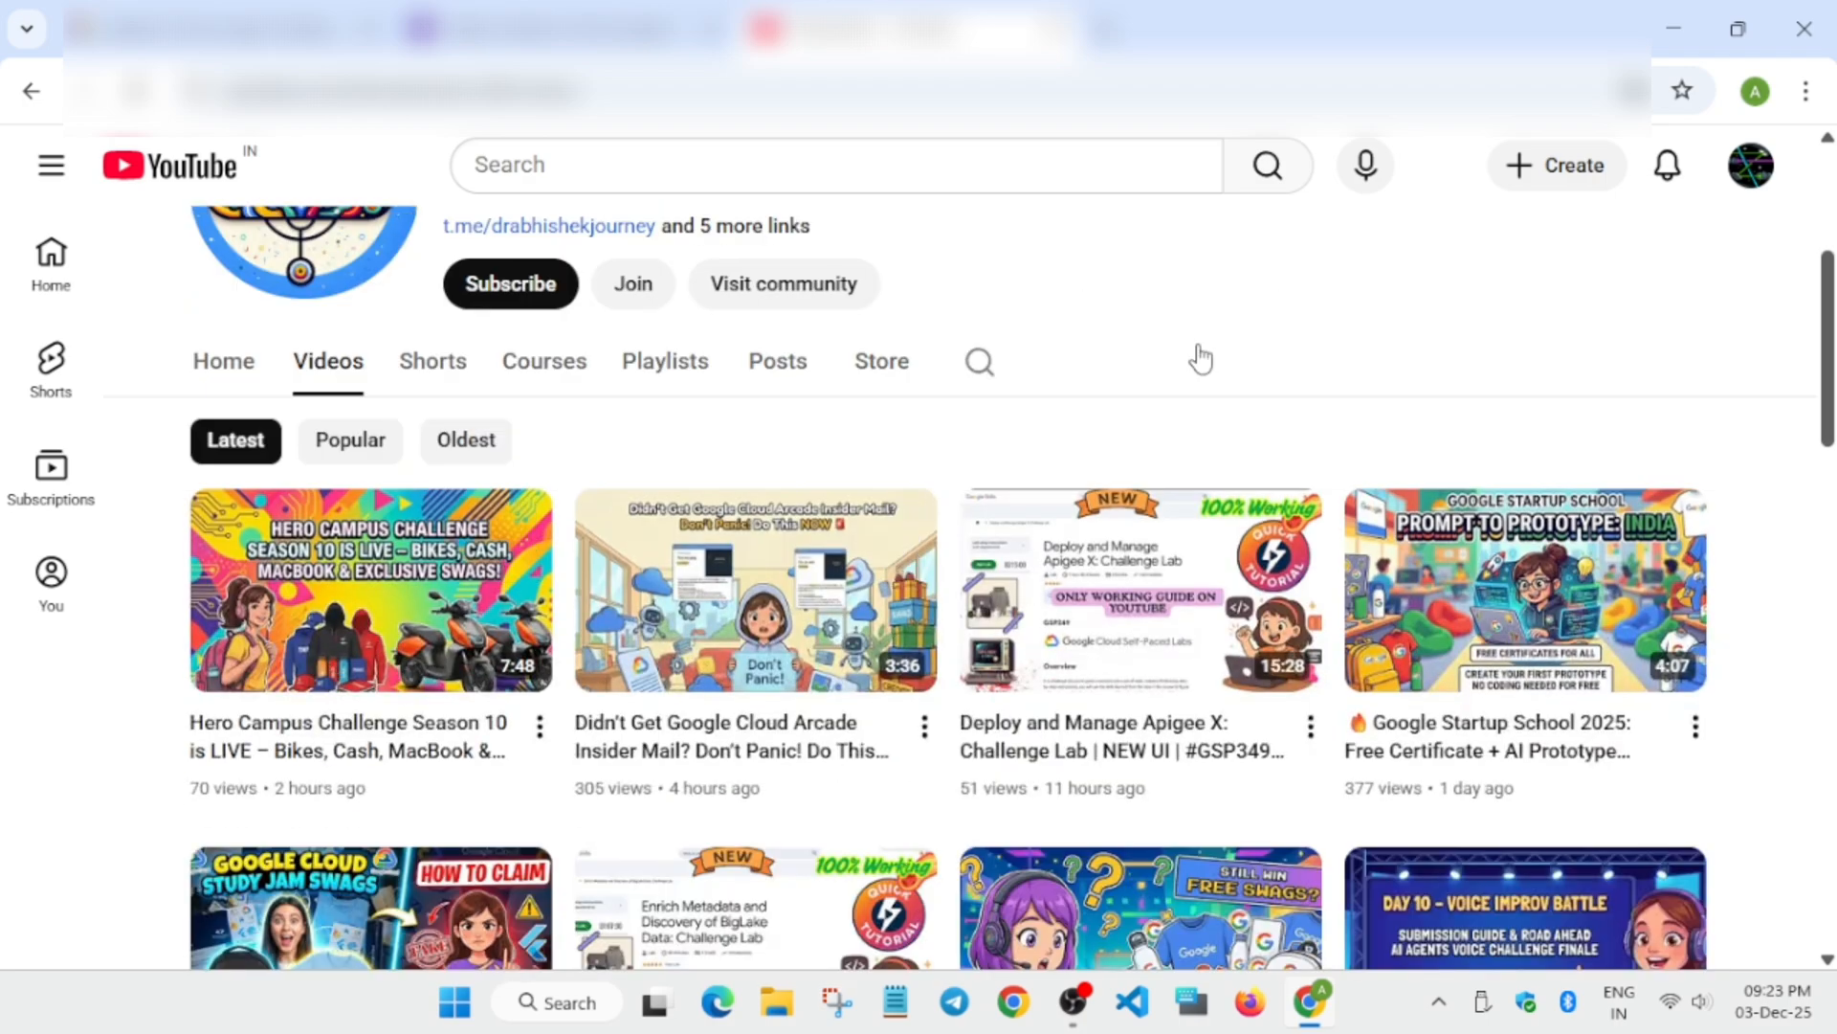
pyautogui.scroll(-3)
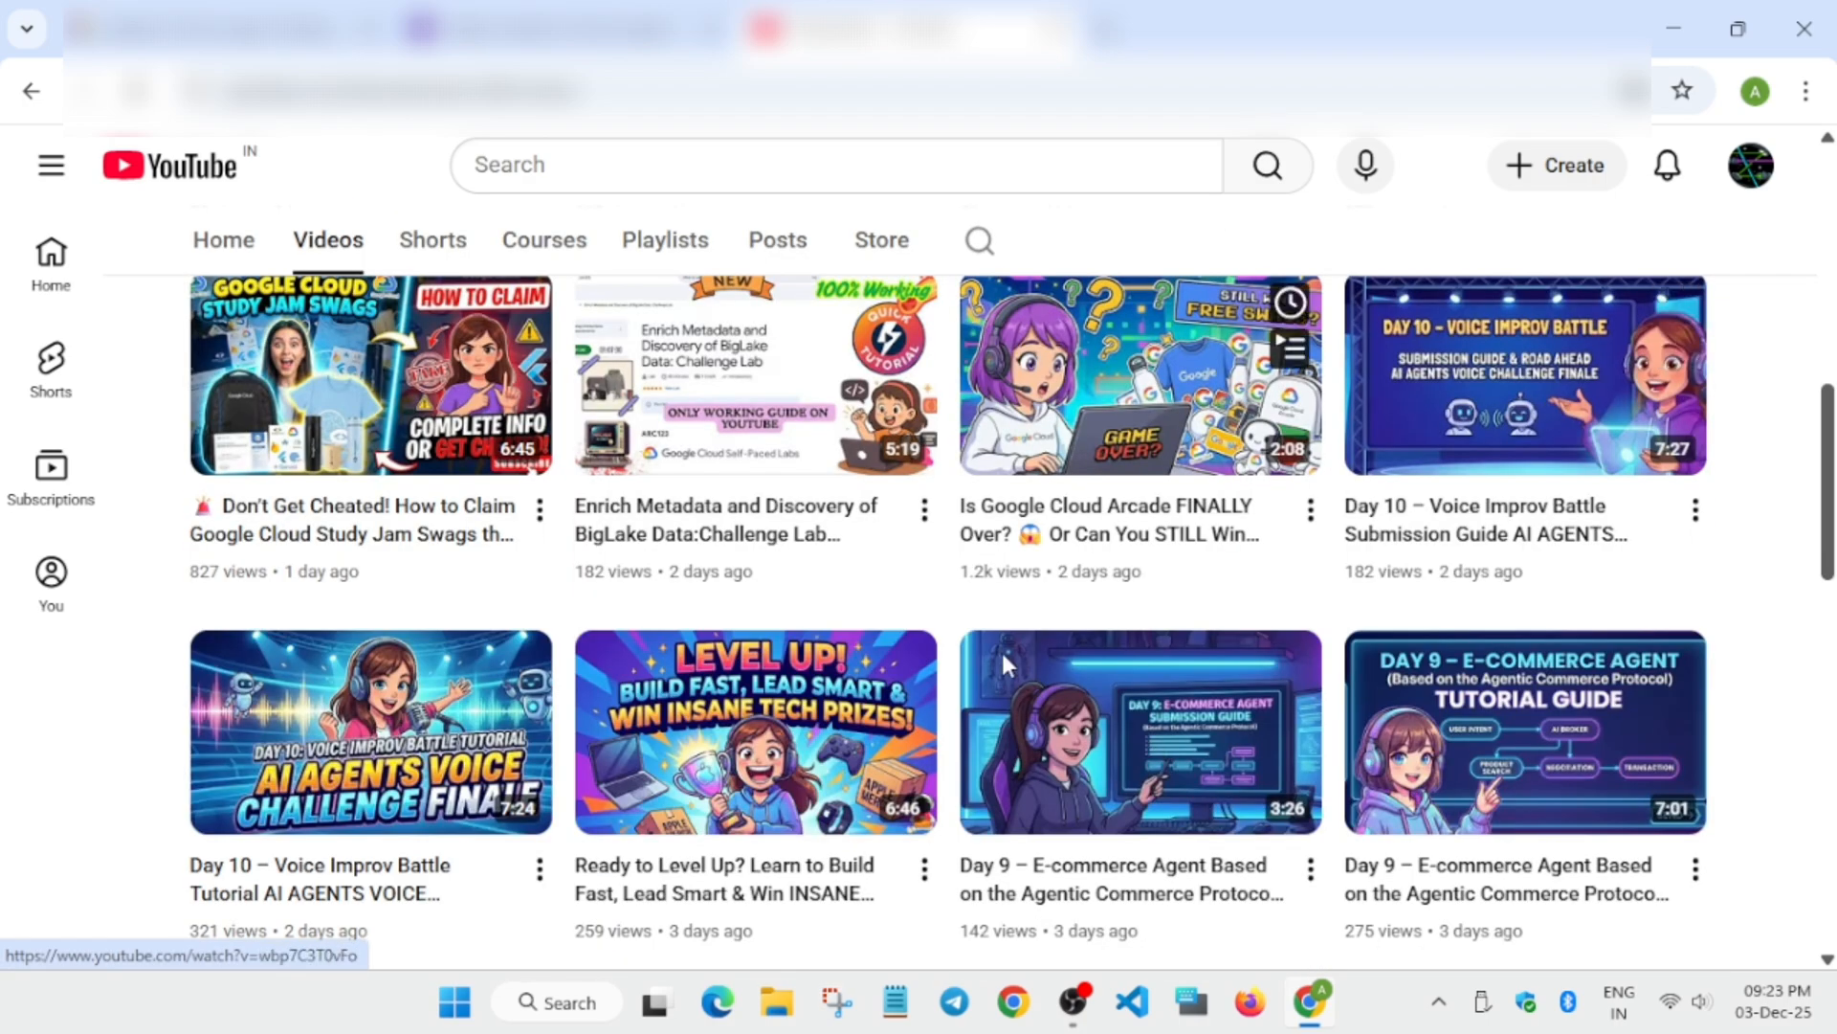
pyautogui.moveTo(1171, 347)
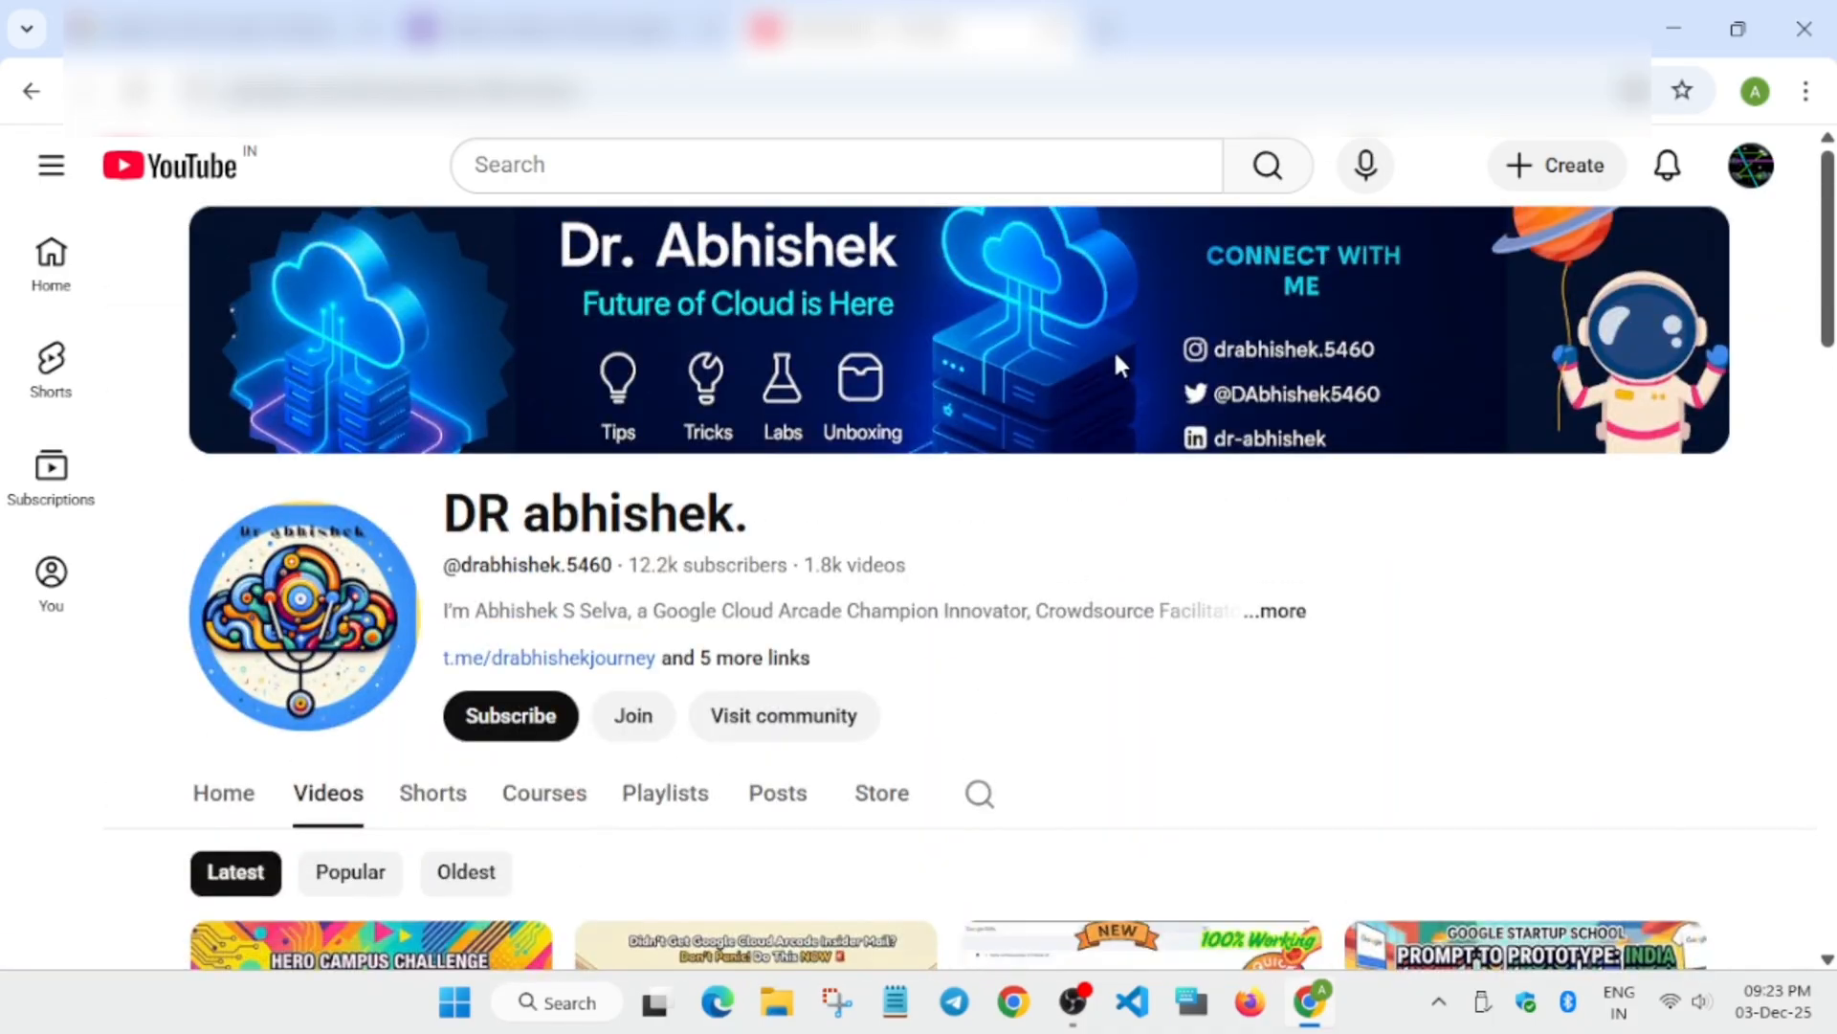
pyautogui.click(664, 792)
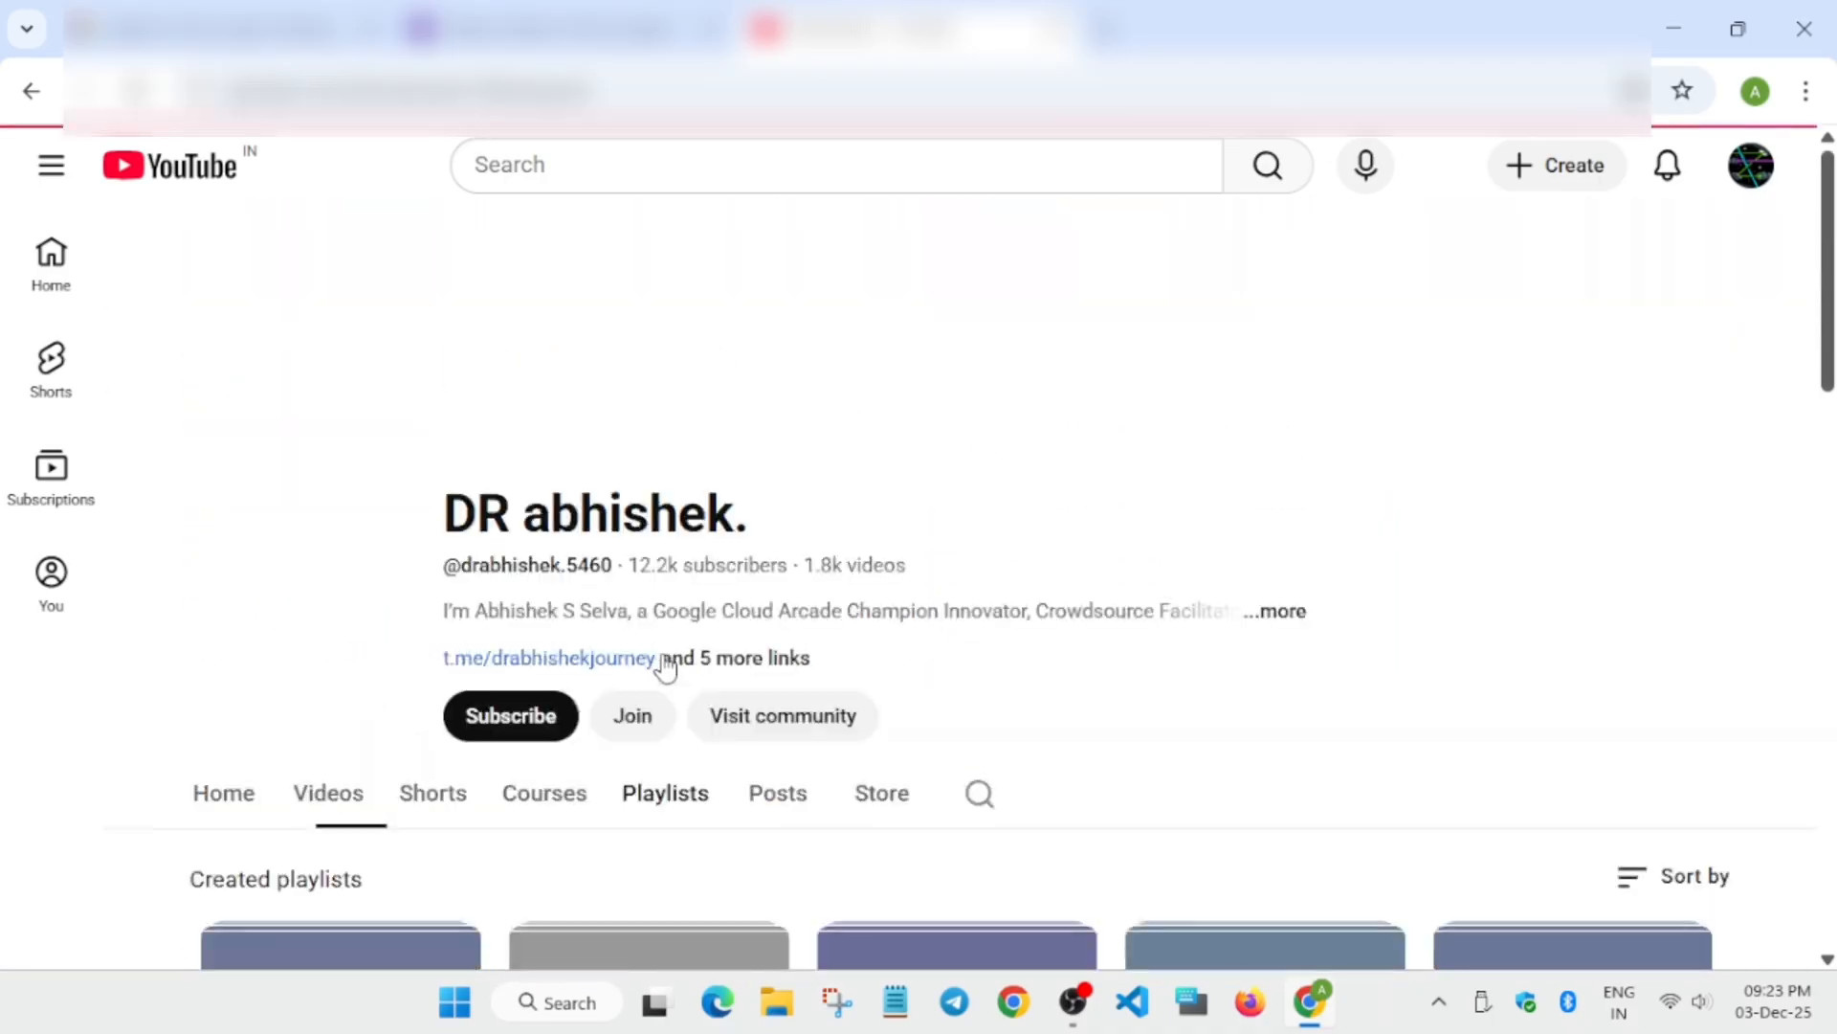
pyautogui.scroll(-3)
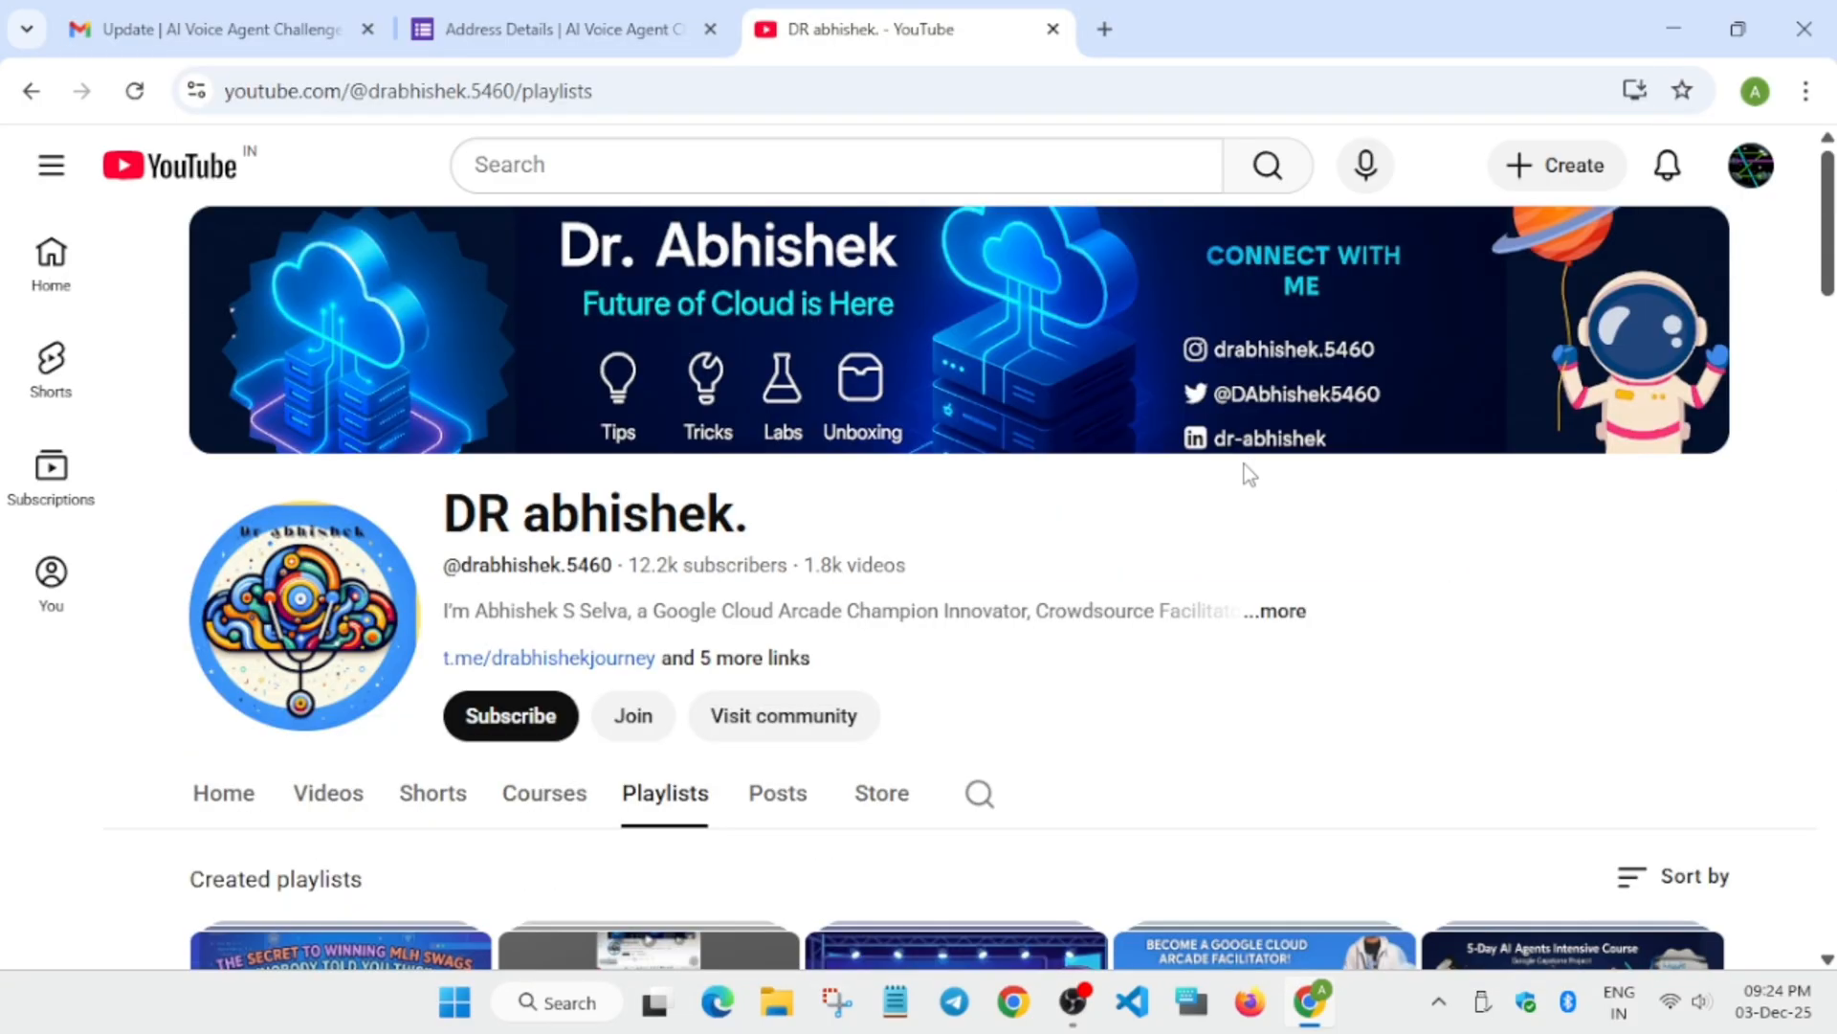
pyautogui.scroll(-3)
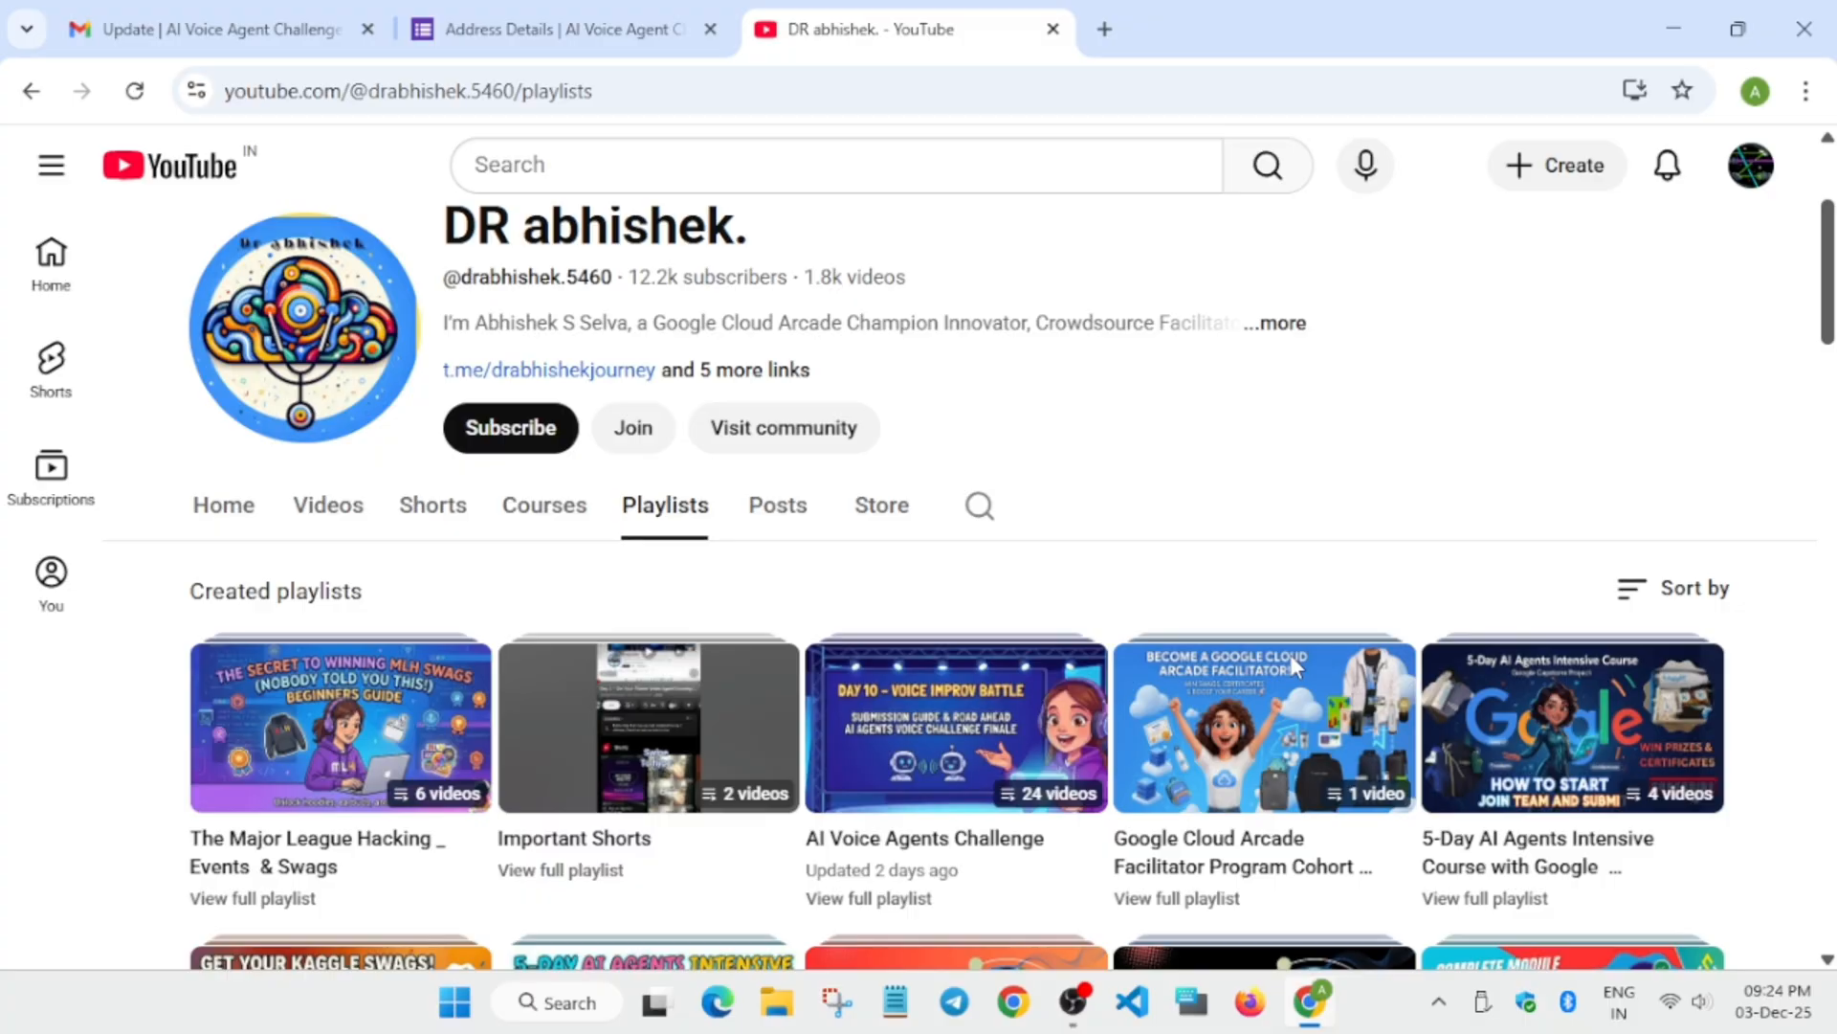
pyautogui.moveTo(1298, 518)
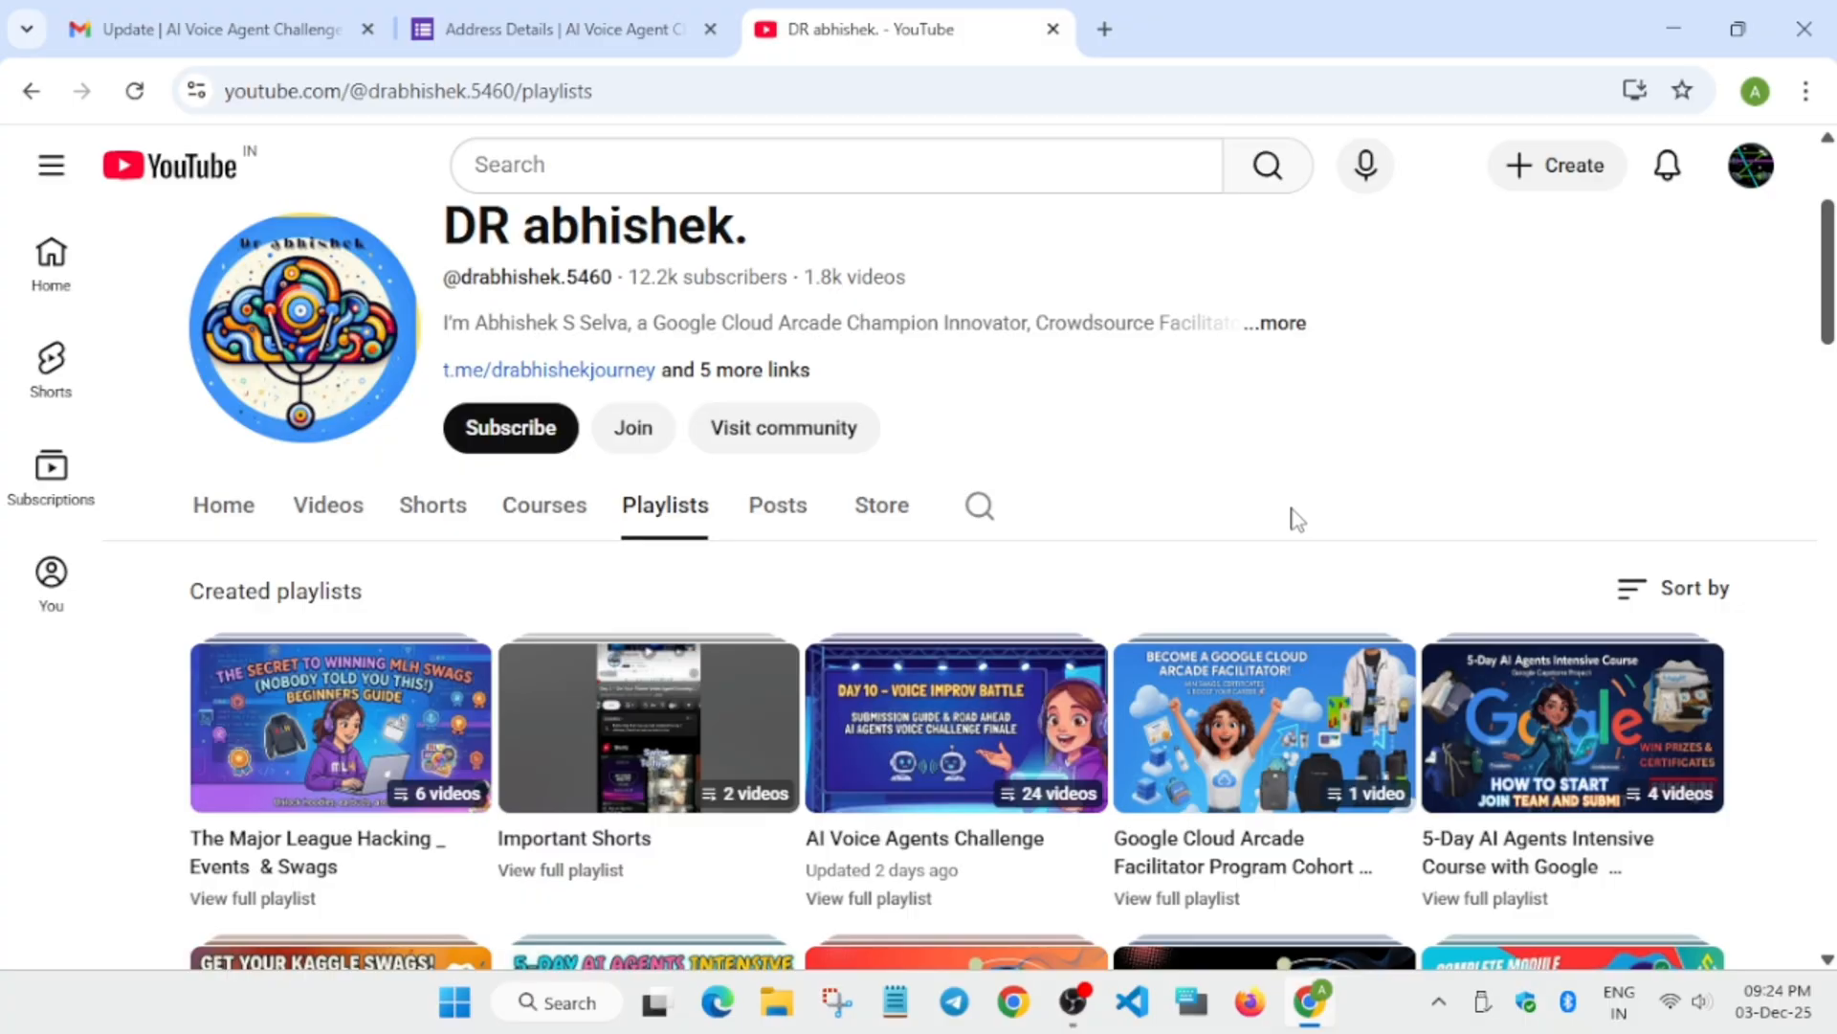
pyautogui.moveTo(1290, 521)
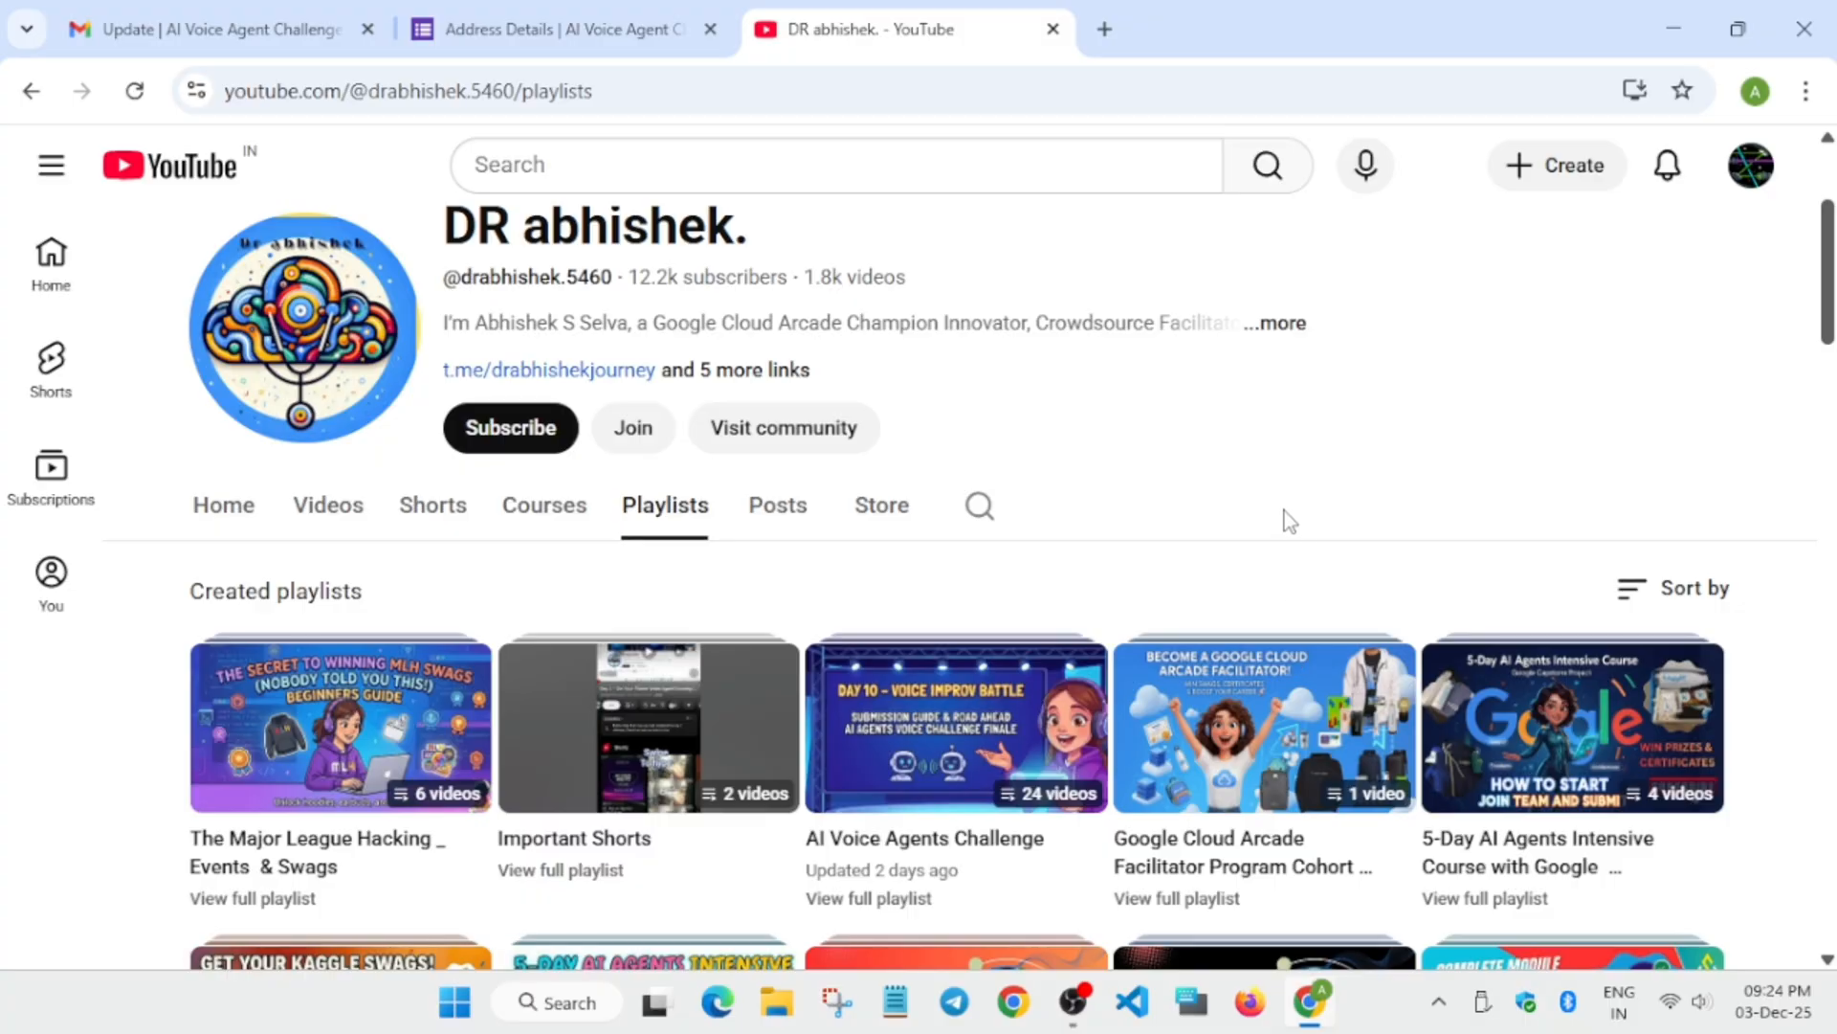